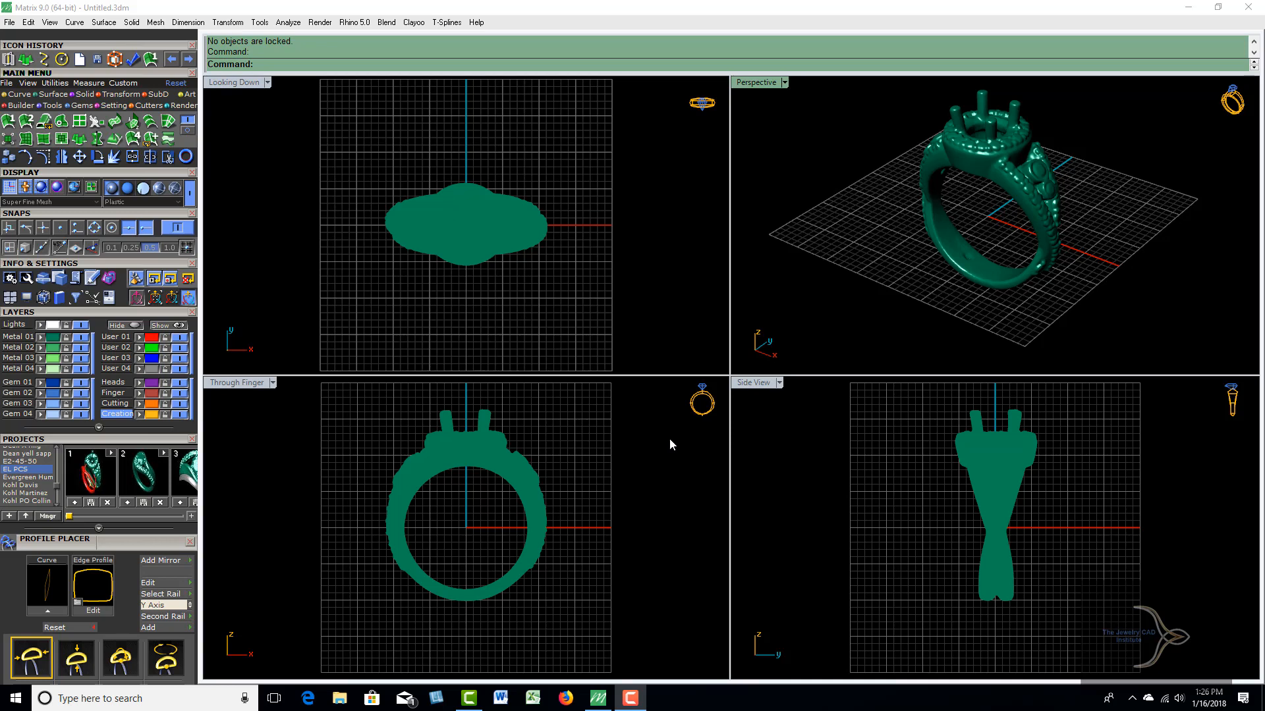
{"action": "mouse_move", "coordinate": [676, 441]}
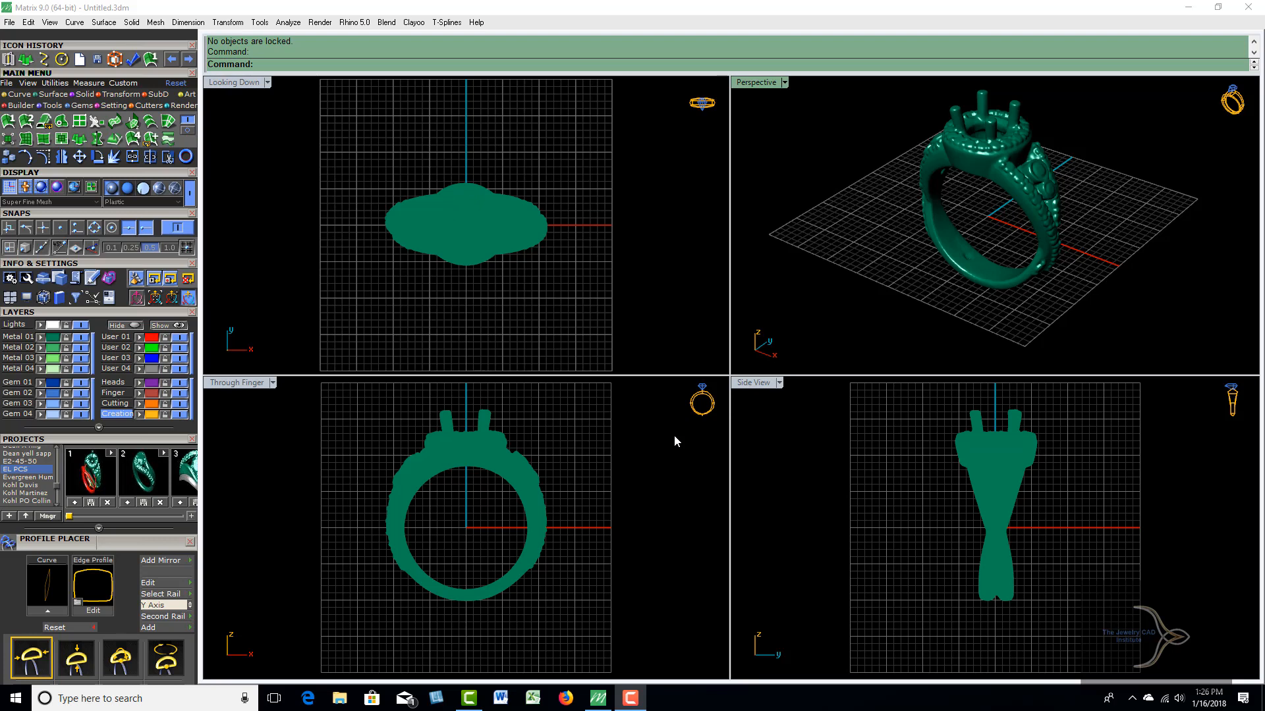
{"action": "mouse_move", "coordinate": [923, 289]}
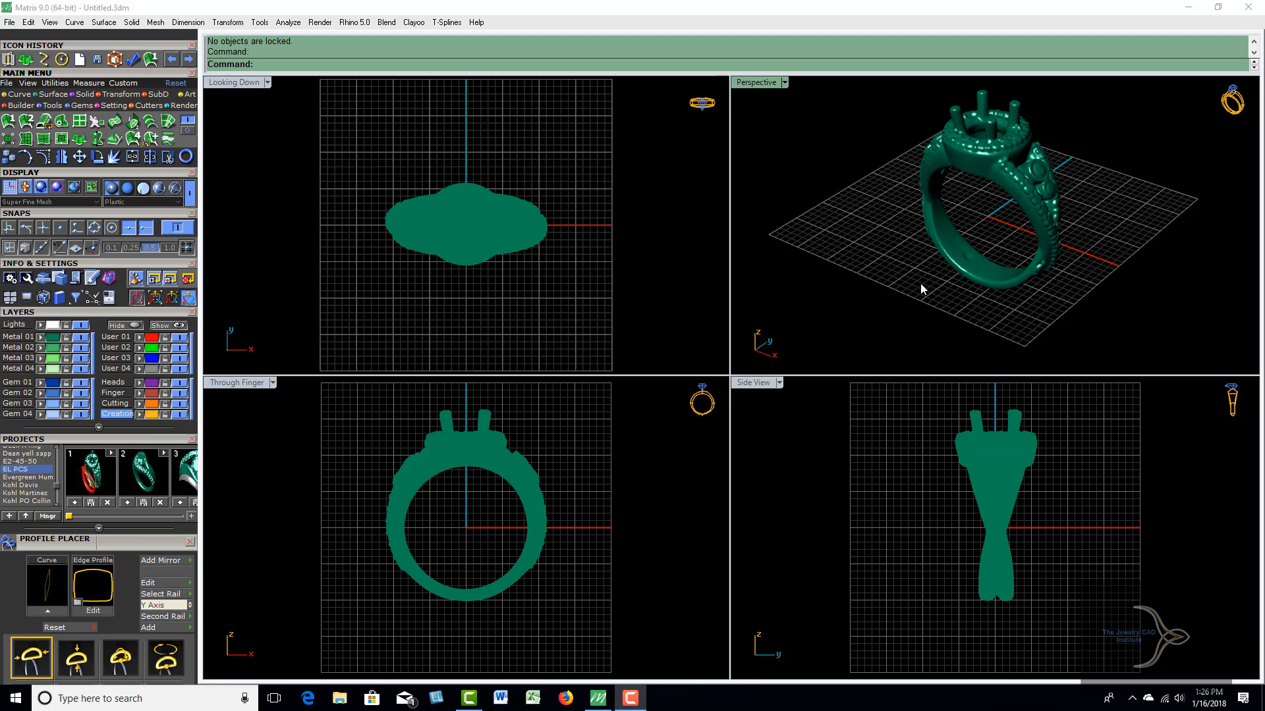
{"action": "mouse_move", "coordinate": [951, 306]}
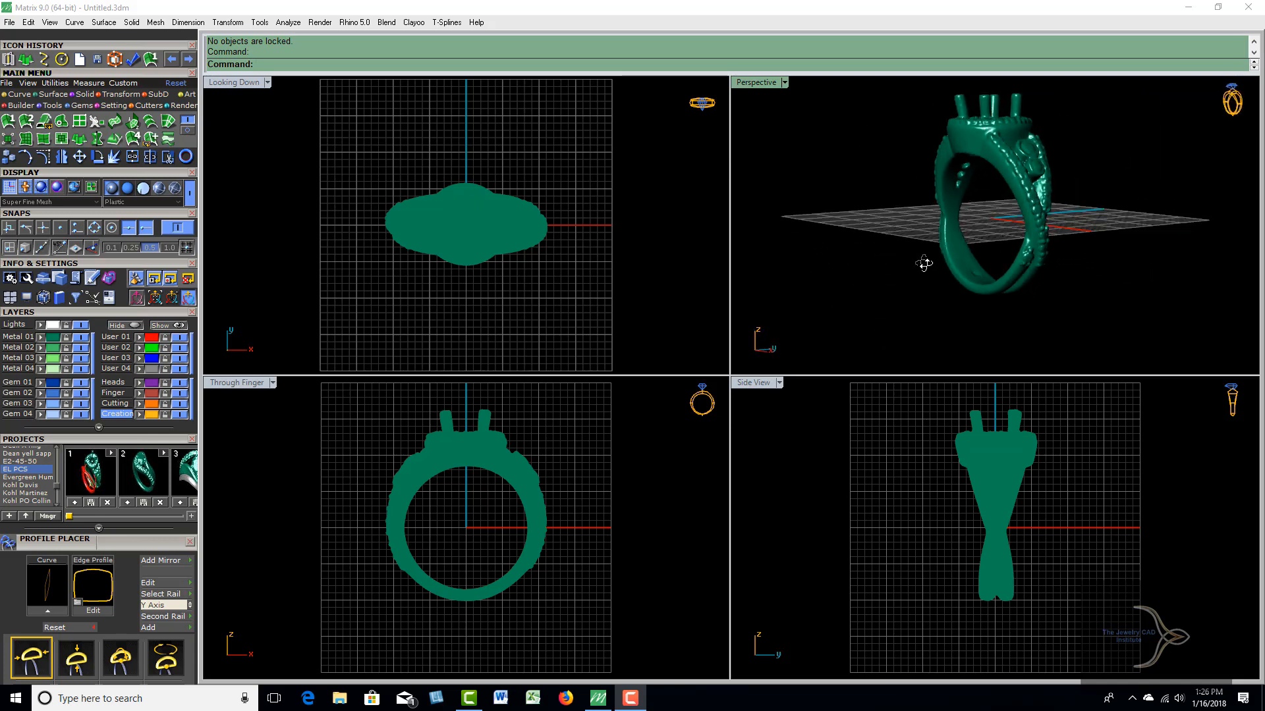
Add the orange finger-size circle inside the ring and maximize the Side View viewport.
{"action": "left_click_drag", "start_coordinate": [925, 264], "coordinate": [931, 295]}
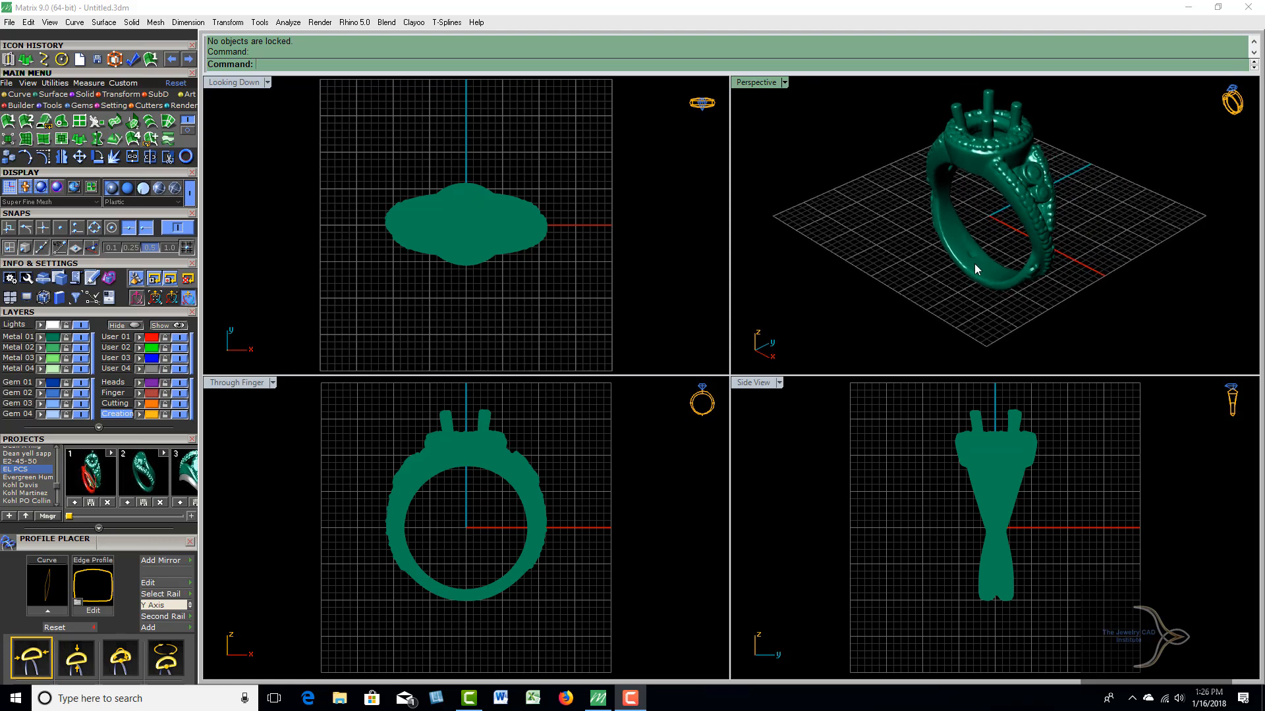
{"action": "mouse_move", "coordinate": [966, 314]}
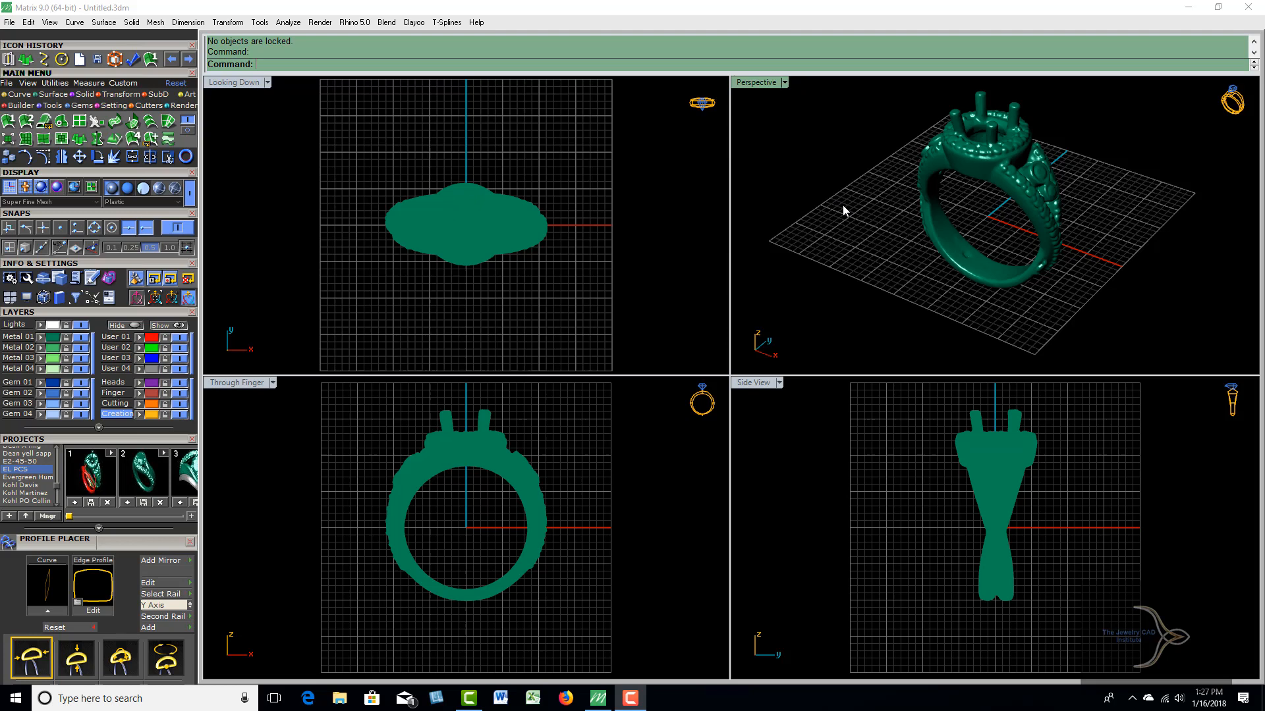
{"action": "mouse_move", "coordinate": [653, 525]}
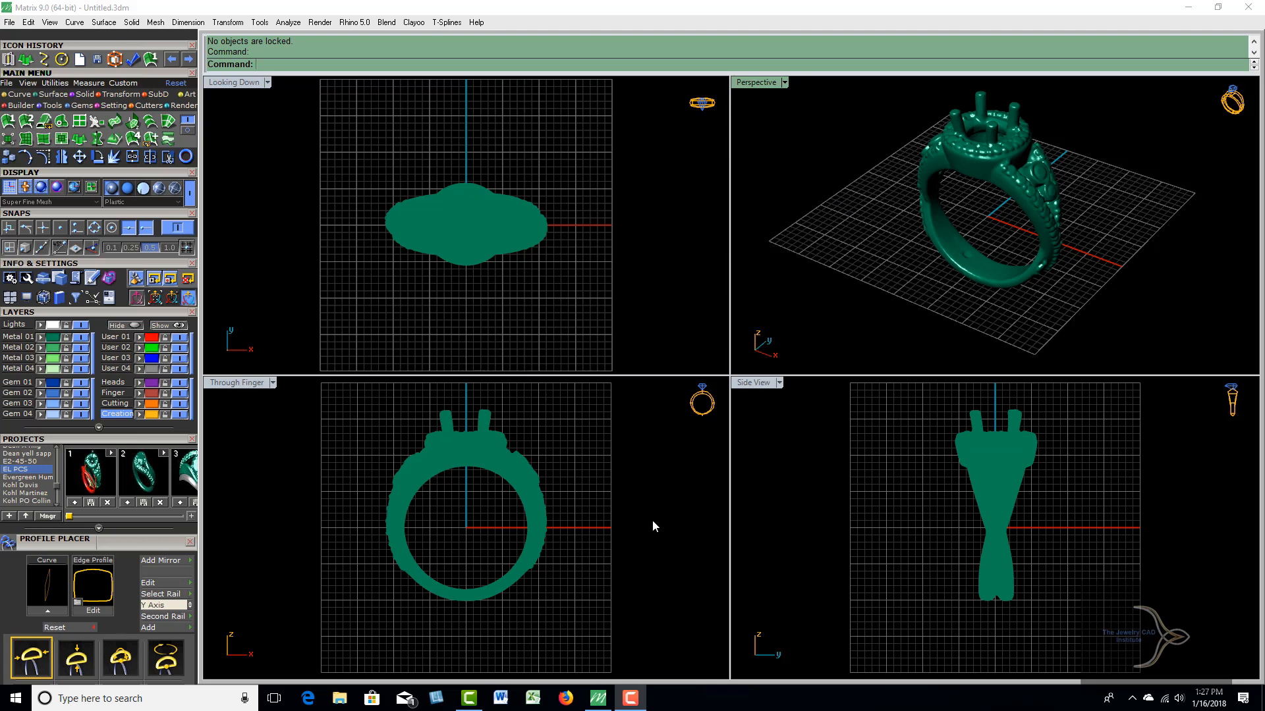
{"action": "mouse_move", "coordinate": [842, 304]}
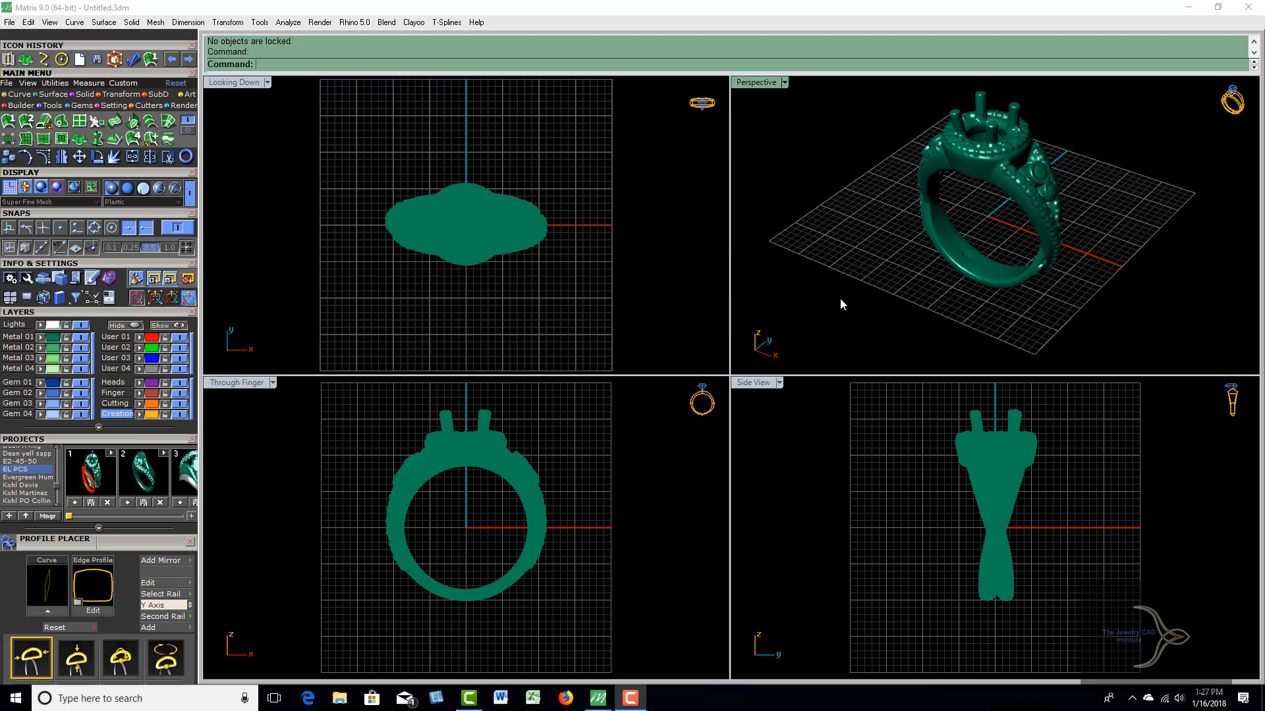
{"action": "mouse_move", "coordinate": [655, 300]}
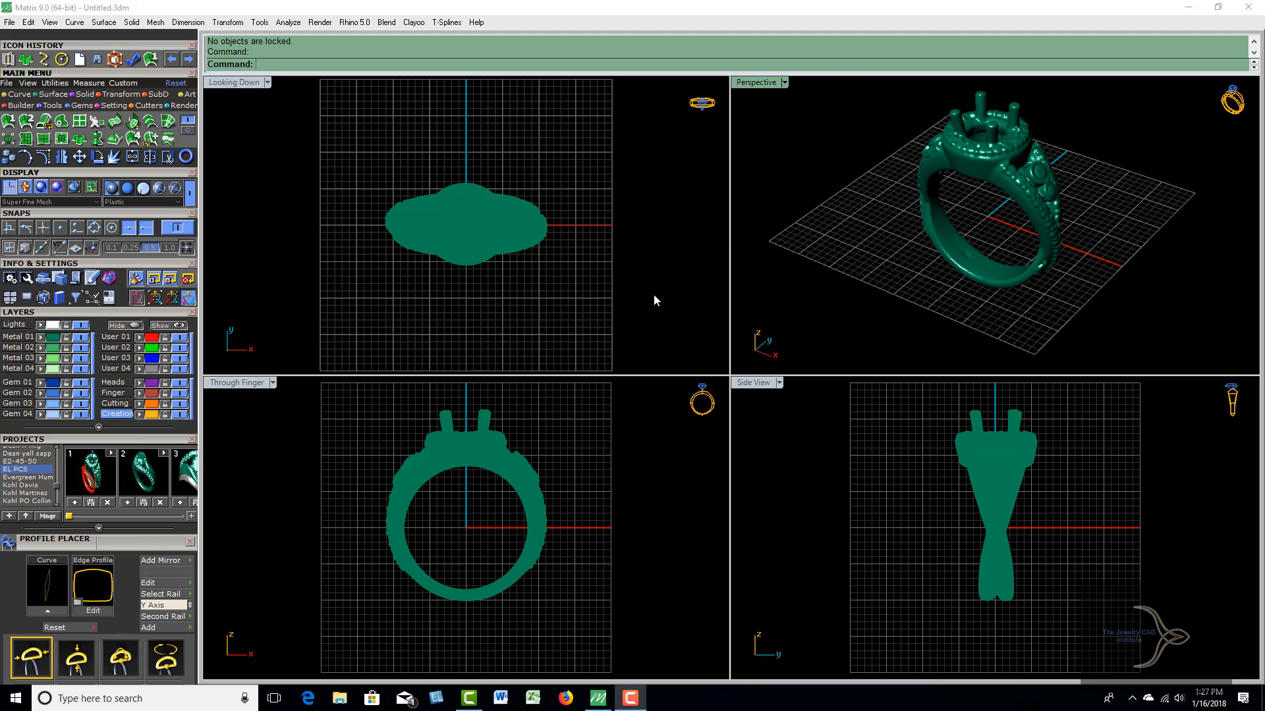
{"action": "mouse_move", "coordinate": [62, 59]}
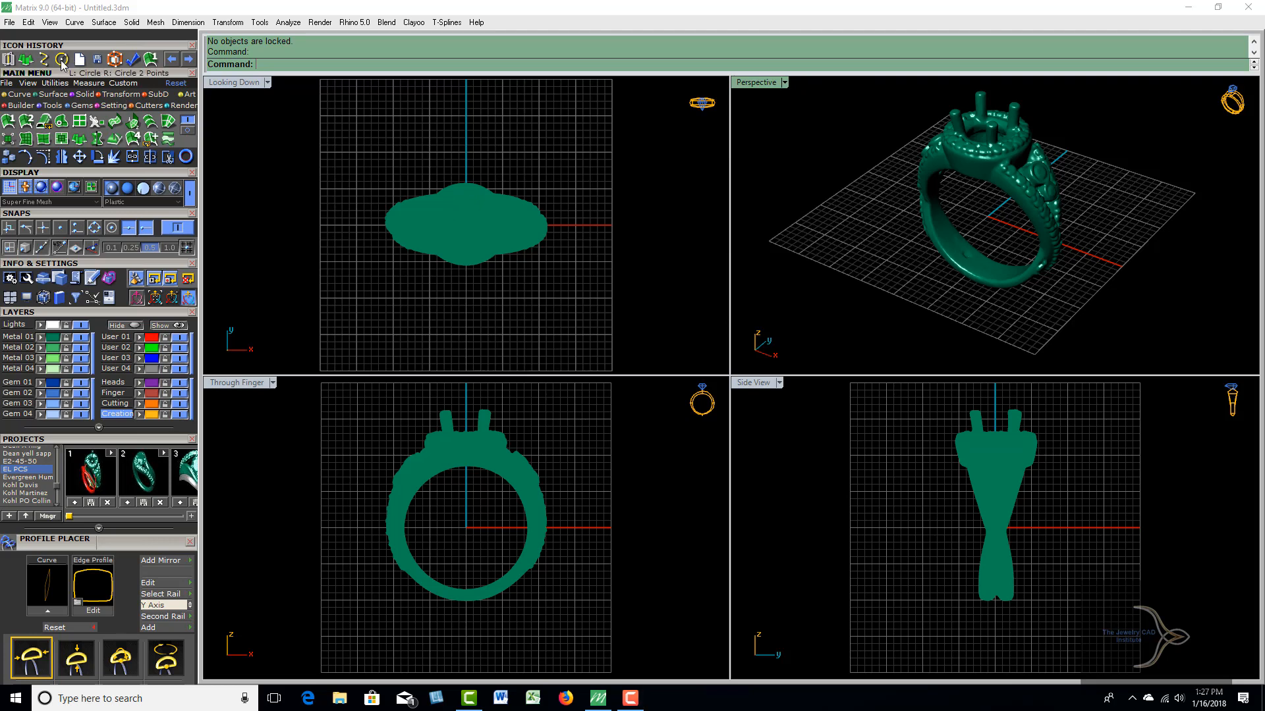
{"action": "left_click", "coordinate": [62, 59]}
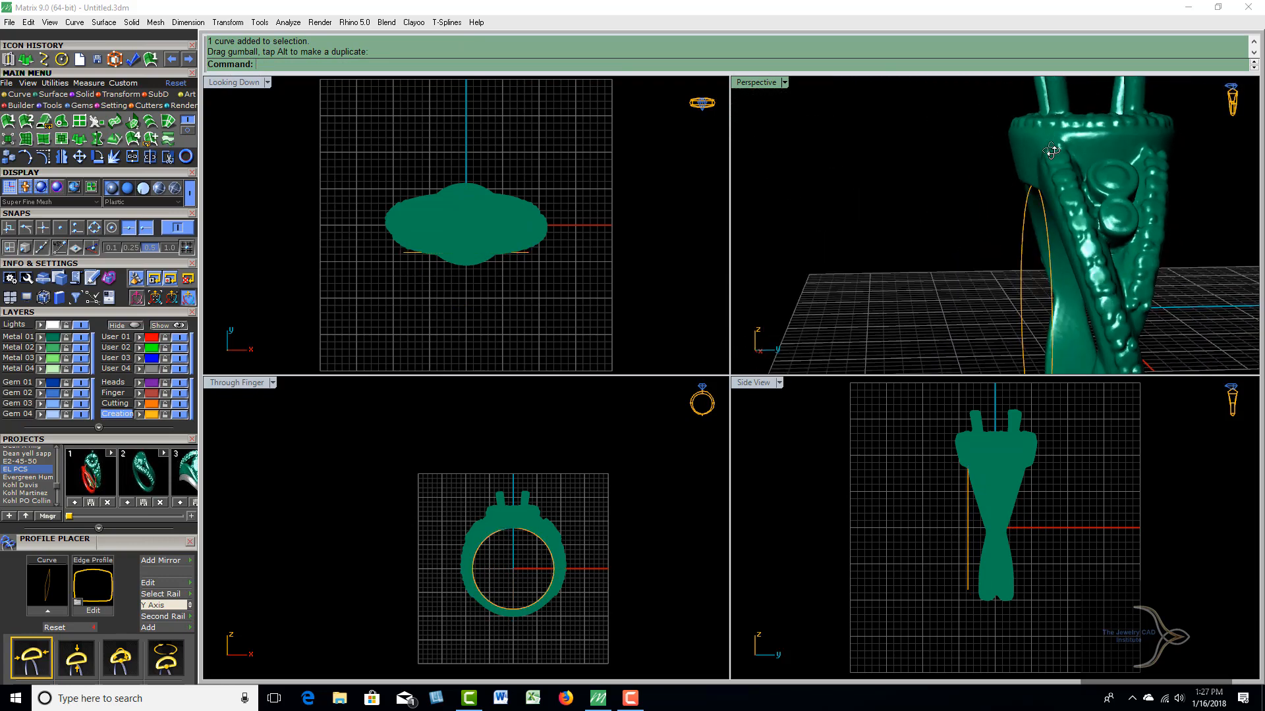
{"action": "left_click_drag", "start_coordinate": [1049, 153], "coordinate": [1105, 214]}
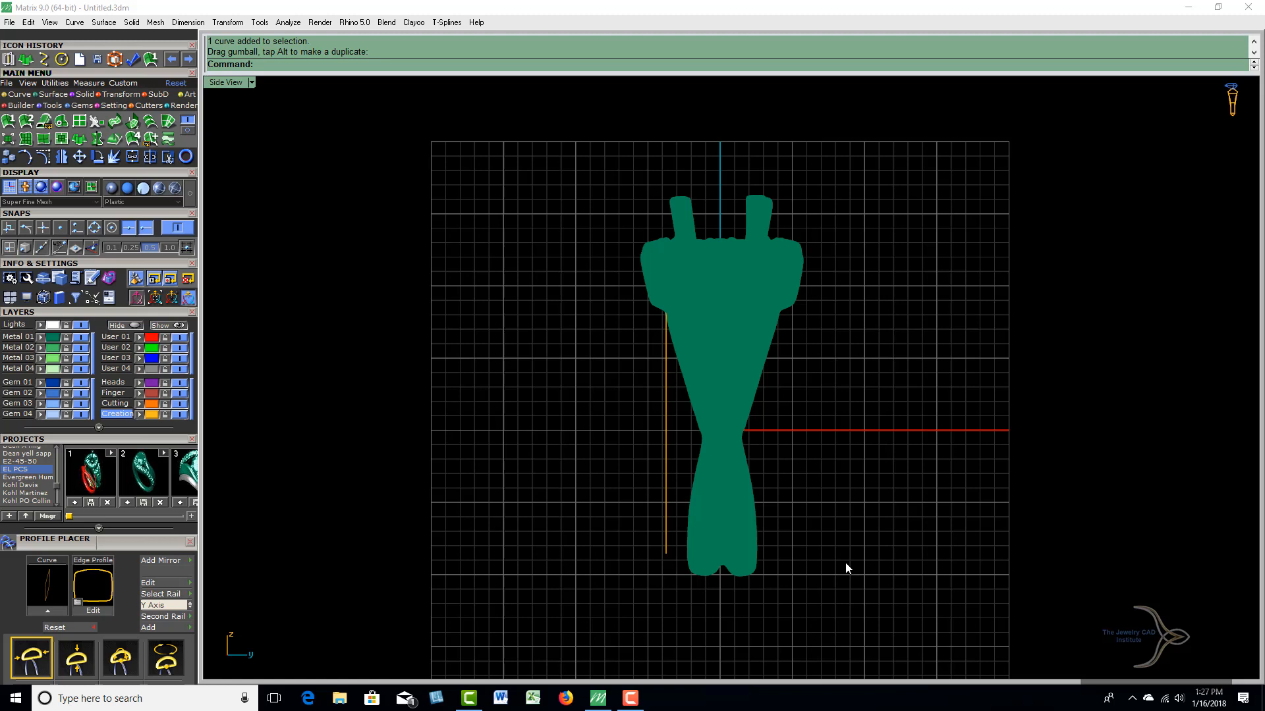
{"action": "mouse_move", "coordinate": [667, 339]}
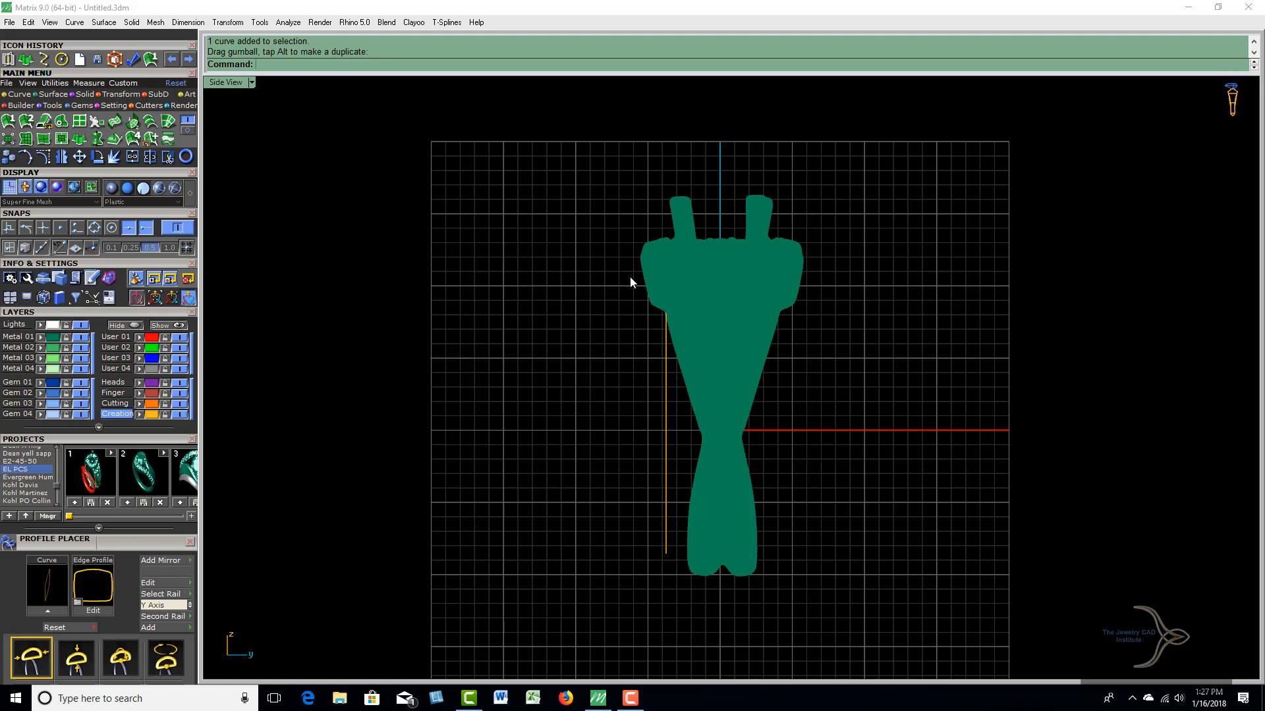
{"action": "mouse_move", "coordinate": [663, 354]}
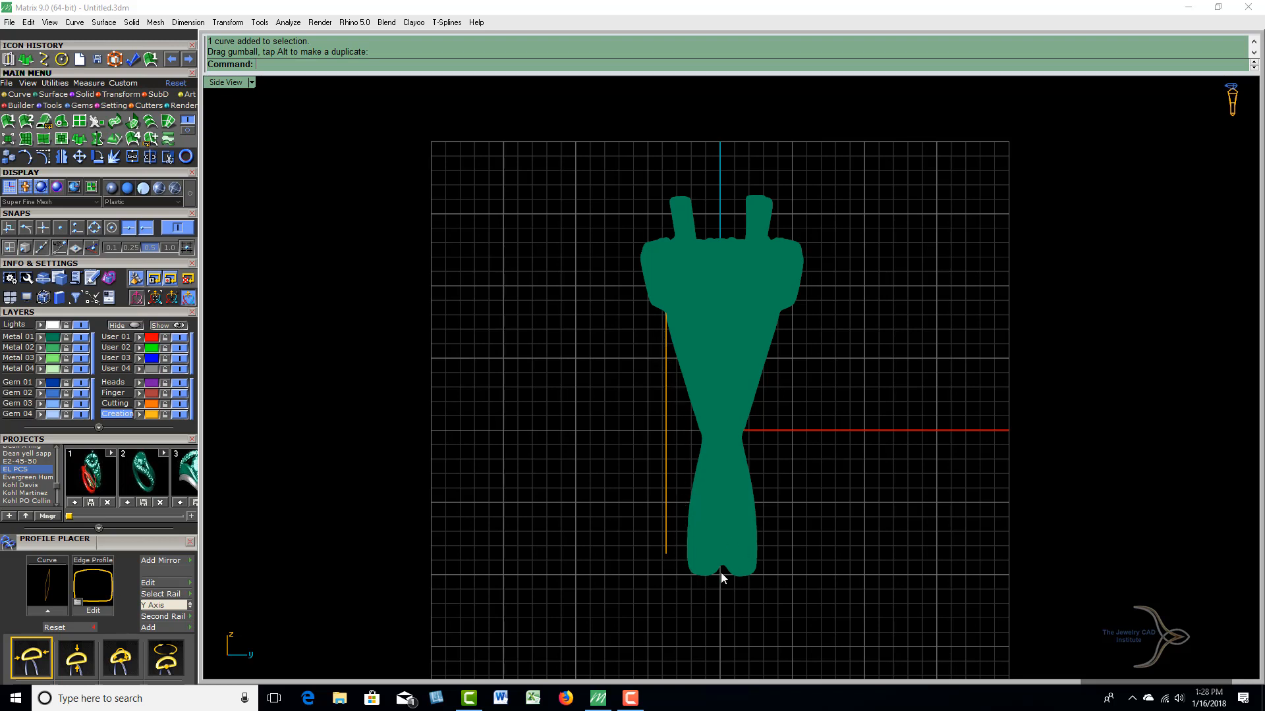
{"action": "mouse_move", "coordinate": [688, 570]}
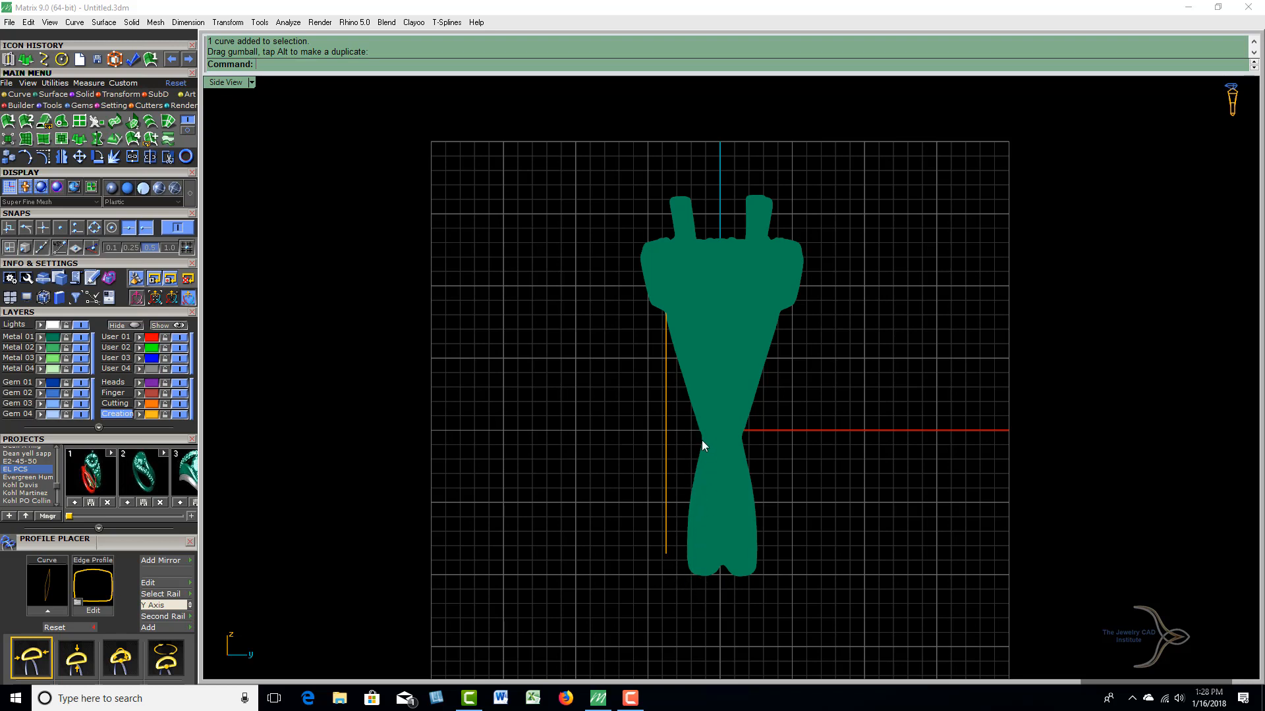
{"action": "mouse_move", "coordinate": [700, 441]}
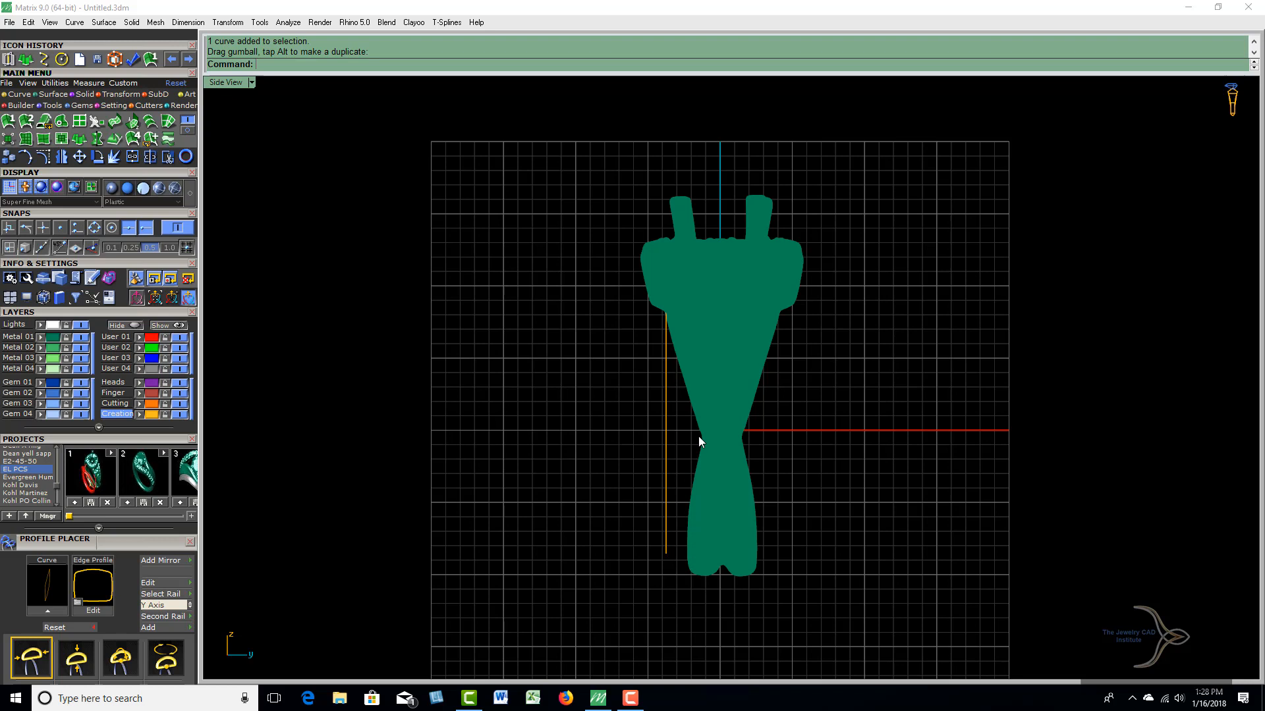
{"action": "mouse_move", "coordinate": [701, 442]}
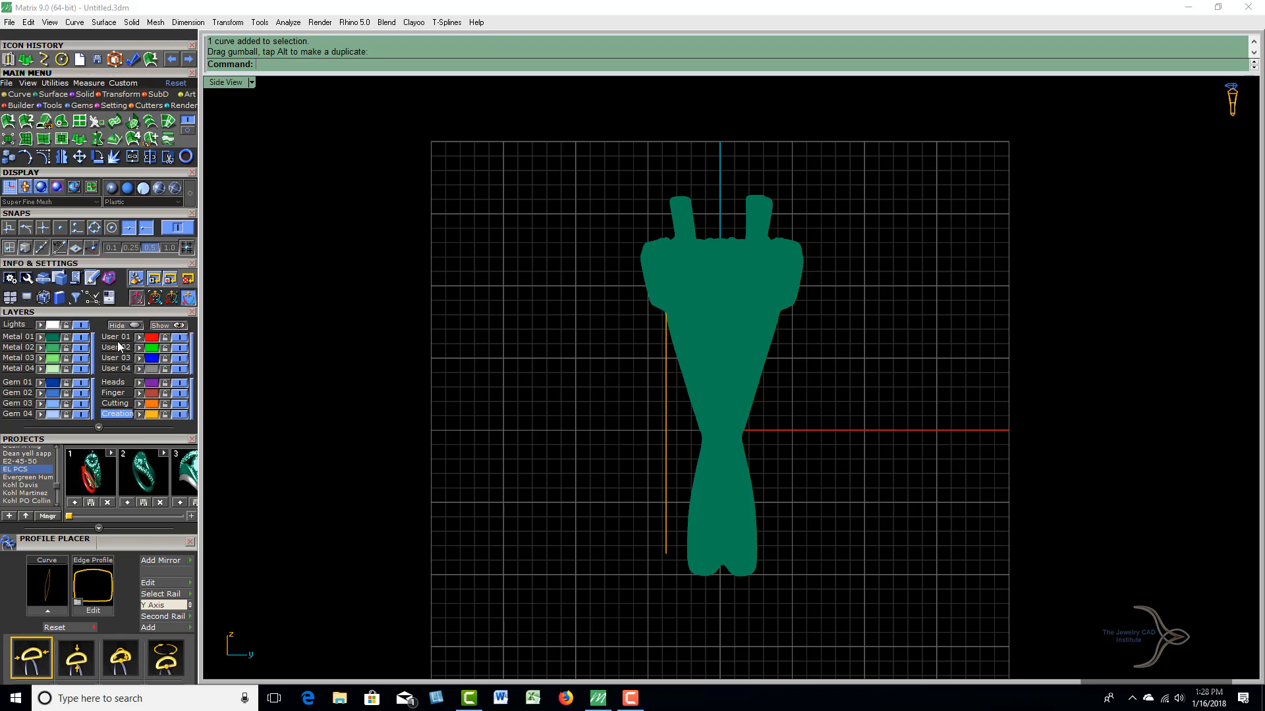
Make User 02 the current layer for the new profile curve.
{"action": "left_click", "coordinate": [116, 347]}
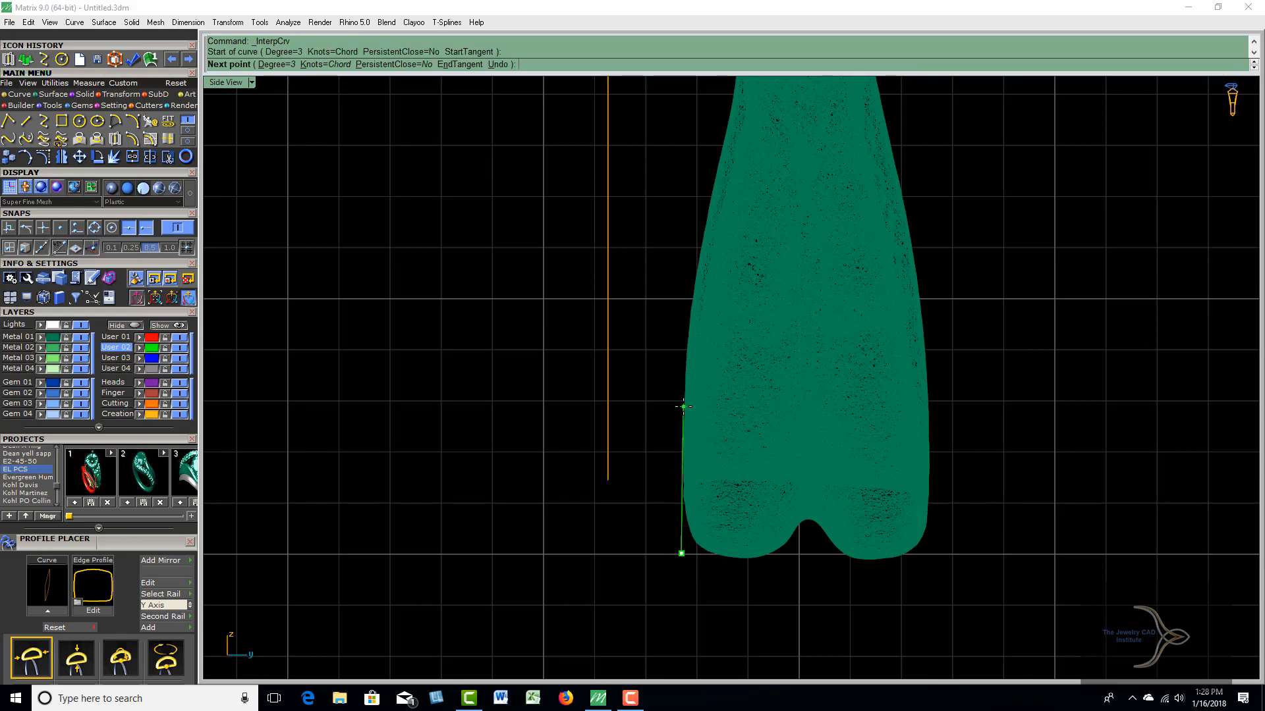
Place four curve points up the shank's outer edge, past its narrow waist.
{"action": "left_click", "coordinate": [689, 279]}
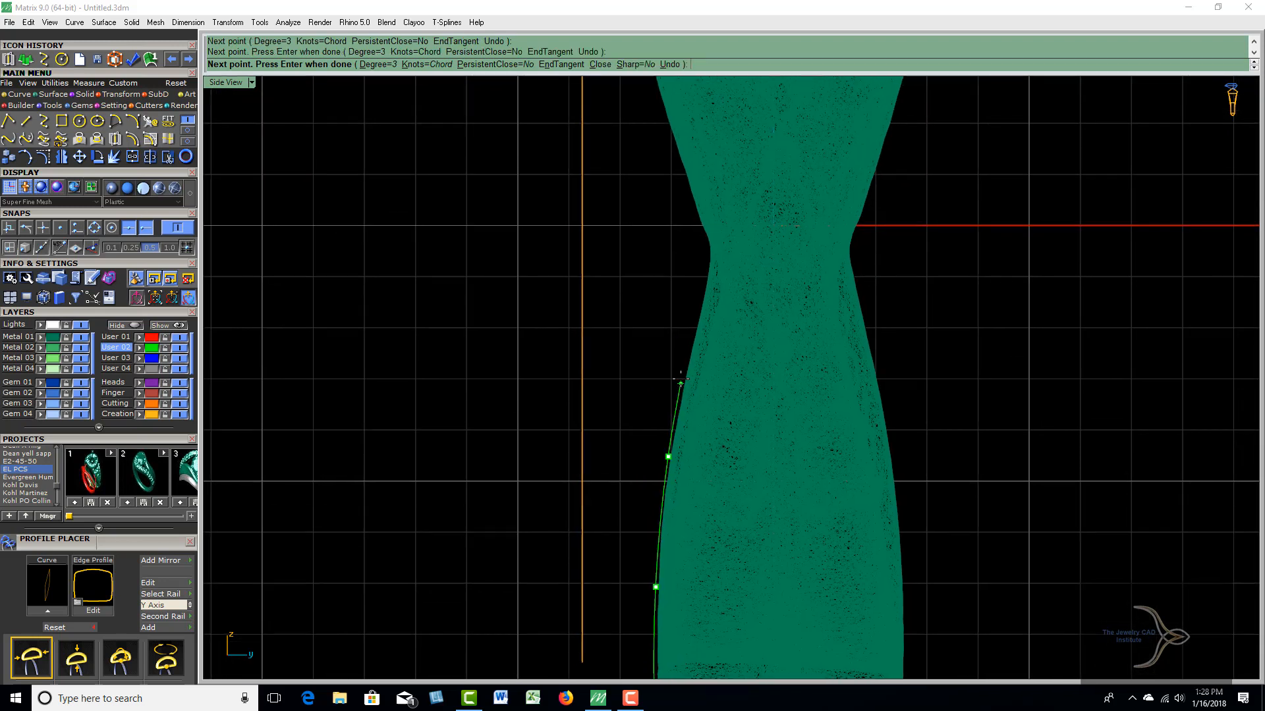
{"action": "left_click", "coordinate": [712, 293]}
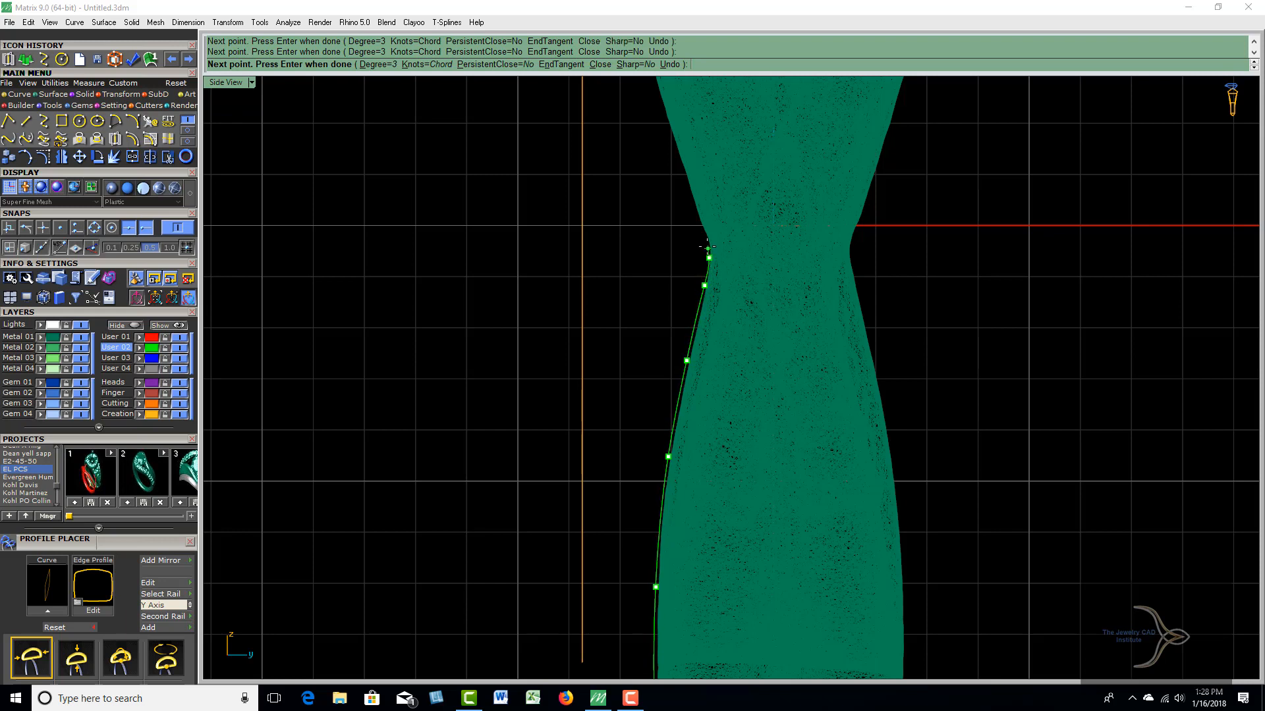
{"action": "left_click", "coordinate": [687, 194]}
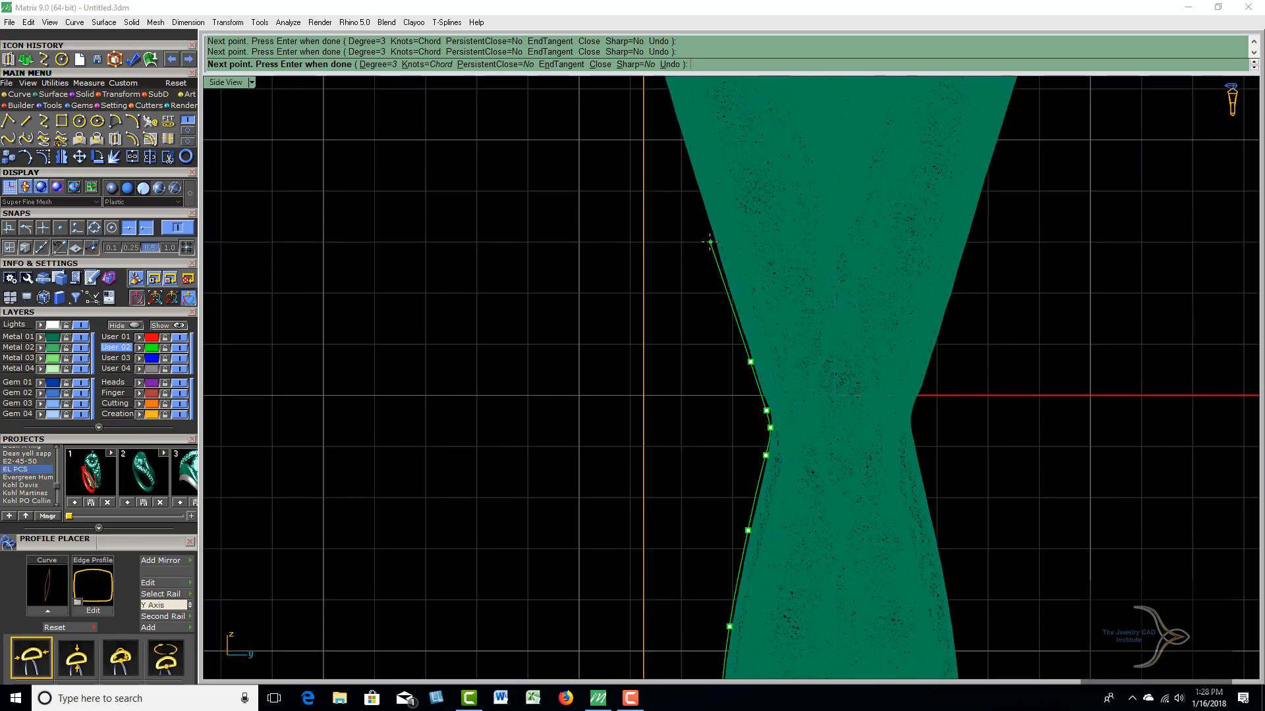
{"action": "left_click", "coordinate": [712, 249]}
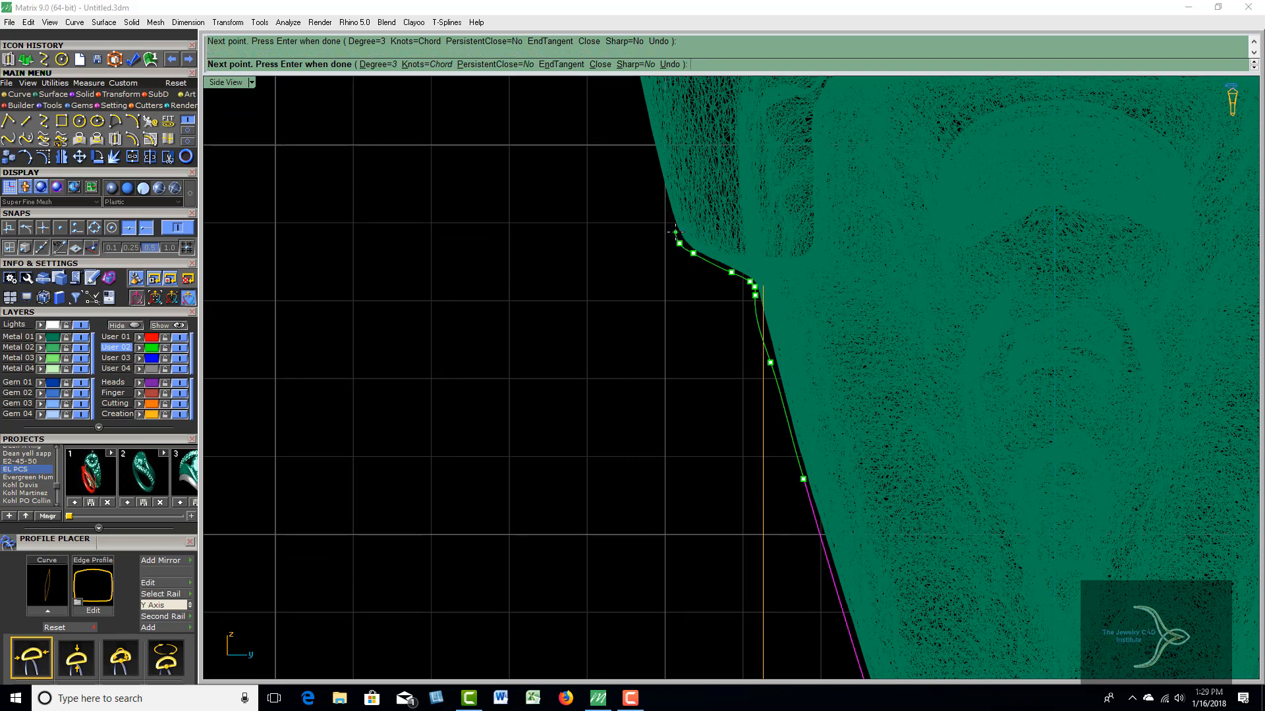
Place the last points around the head's lower corner and up its side to above the head.
{"action": "left_click", "coordinate": [657, 170]}
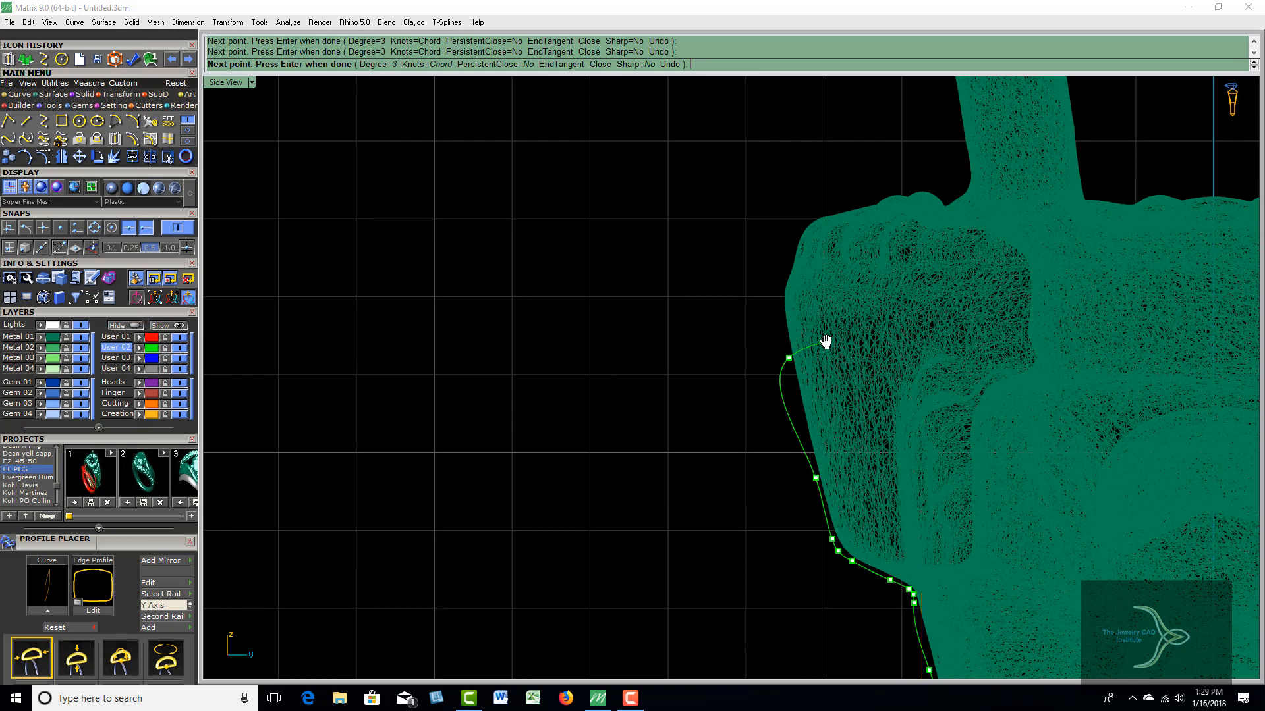
{"action": "left_click", "coordinate": [773, 261]}
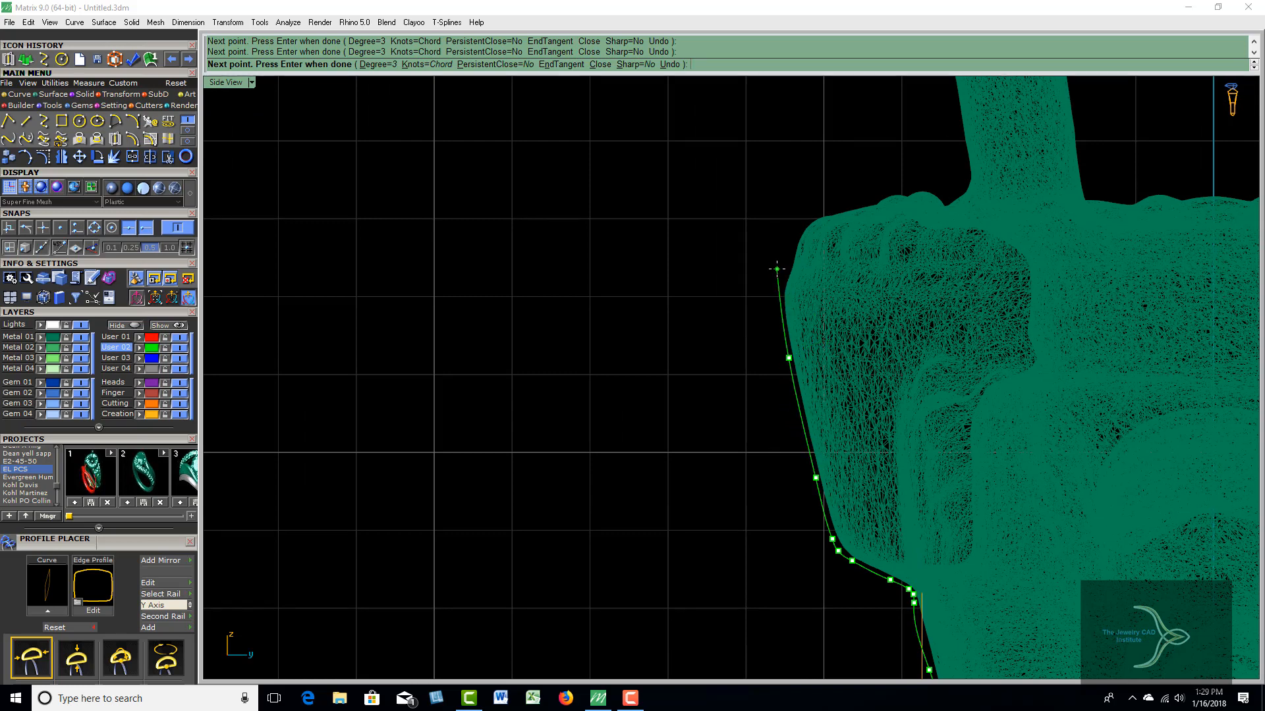
{"action": "left_click", "coordinate": [762, 166]}
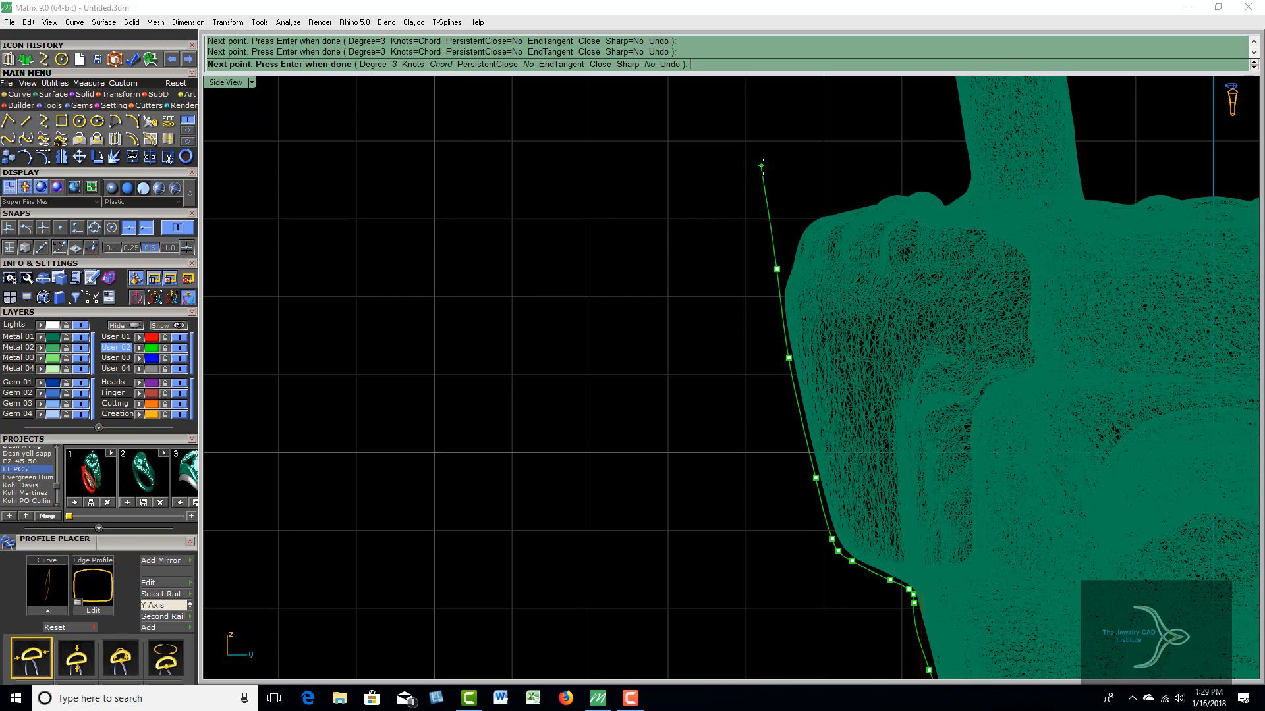
{"action": "left_click", "coordinate": [760, 163]}
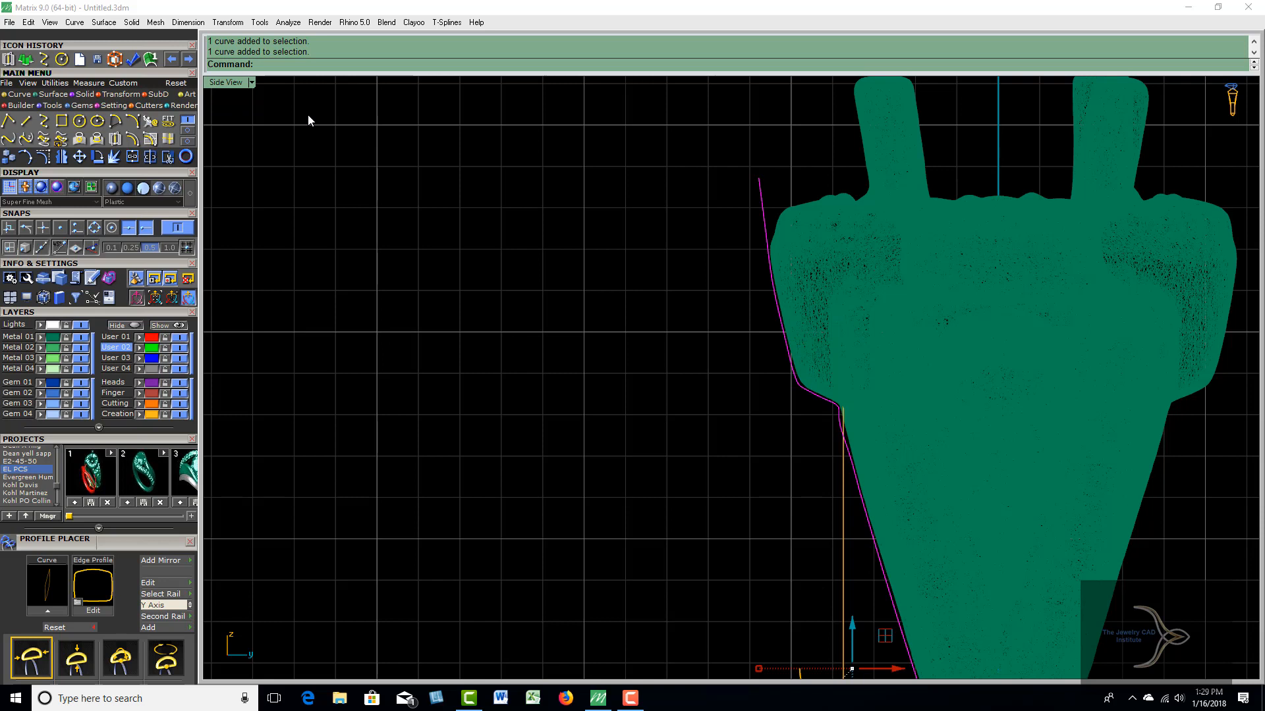
Rebuild the traced curve with fewer points and show its control points.
{"action": "left_click", "coordinate": [131, 121]}
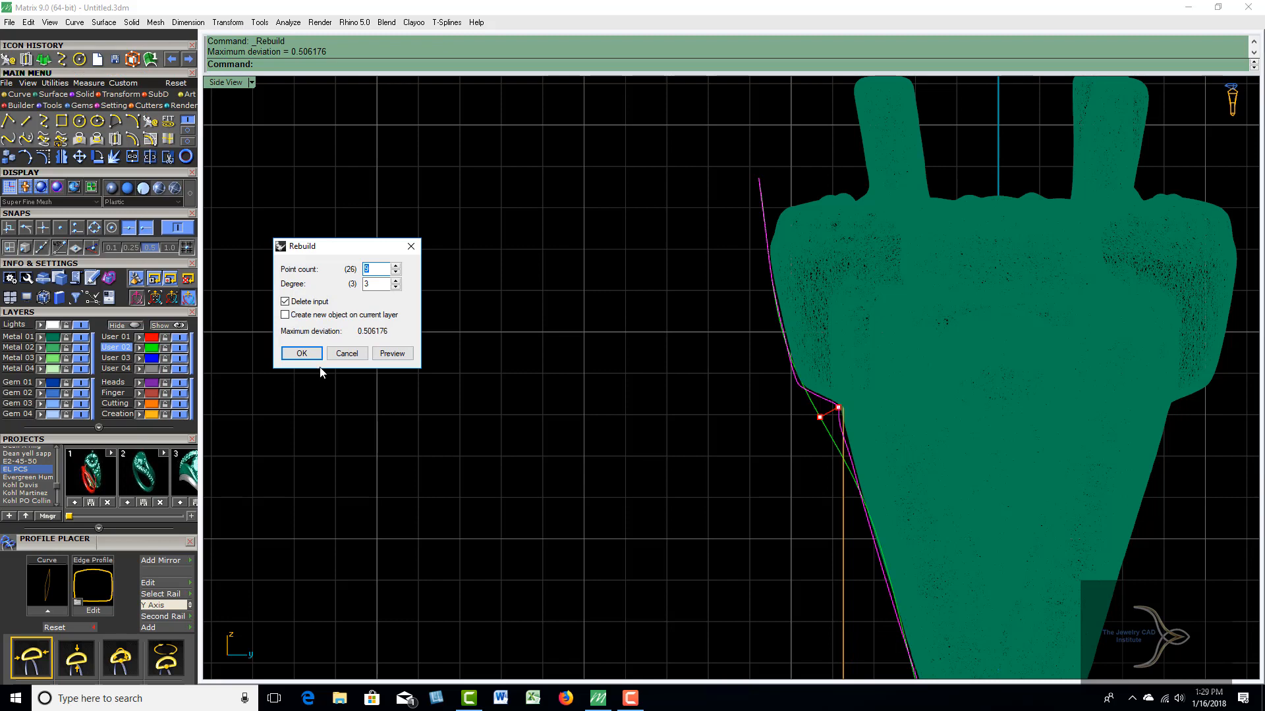
{"action": "left_click", "coordinate": [300, 353]}
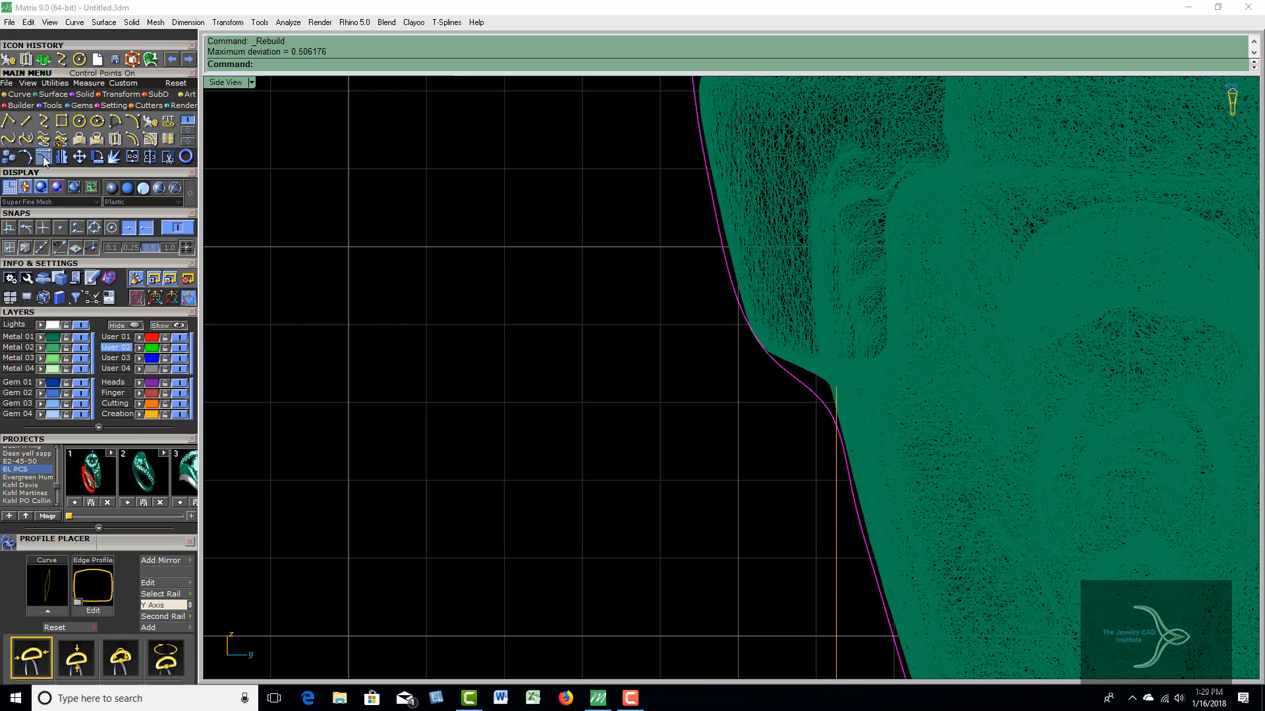
{"action": "left_click", "coordinate": [839, 403]}
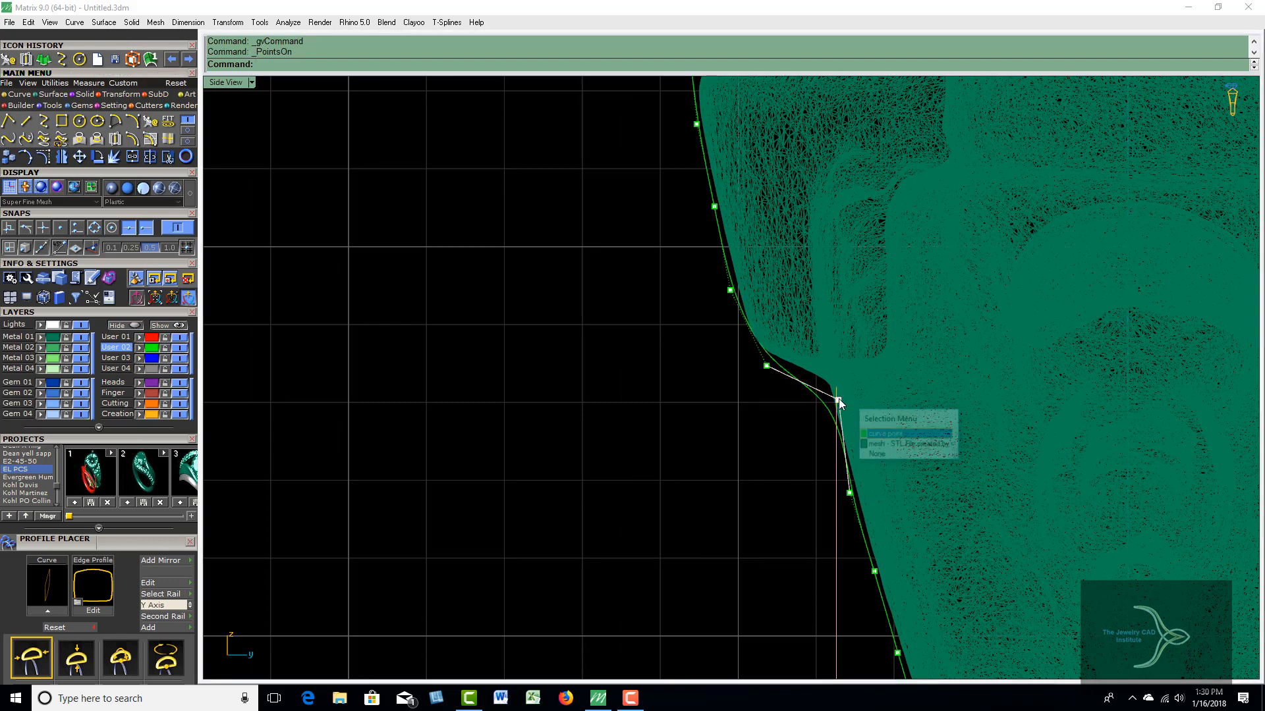
Pick the curve points near the shank's narrowing, choosing the curve over the overlapping ring mesh.
{"action": "left_click", "coordinate": [886, 433]}
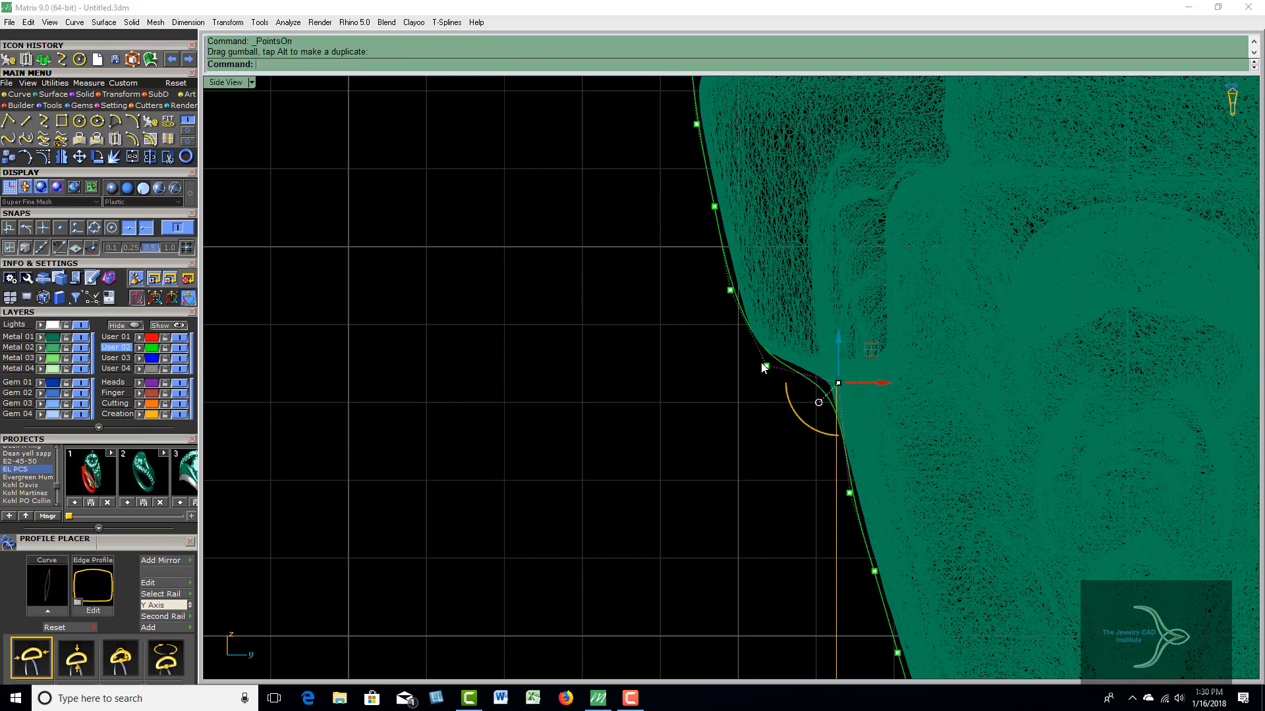
{"action": "left_click", "coordinate": [763, 365]}
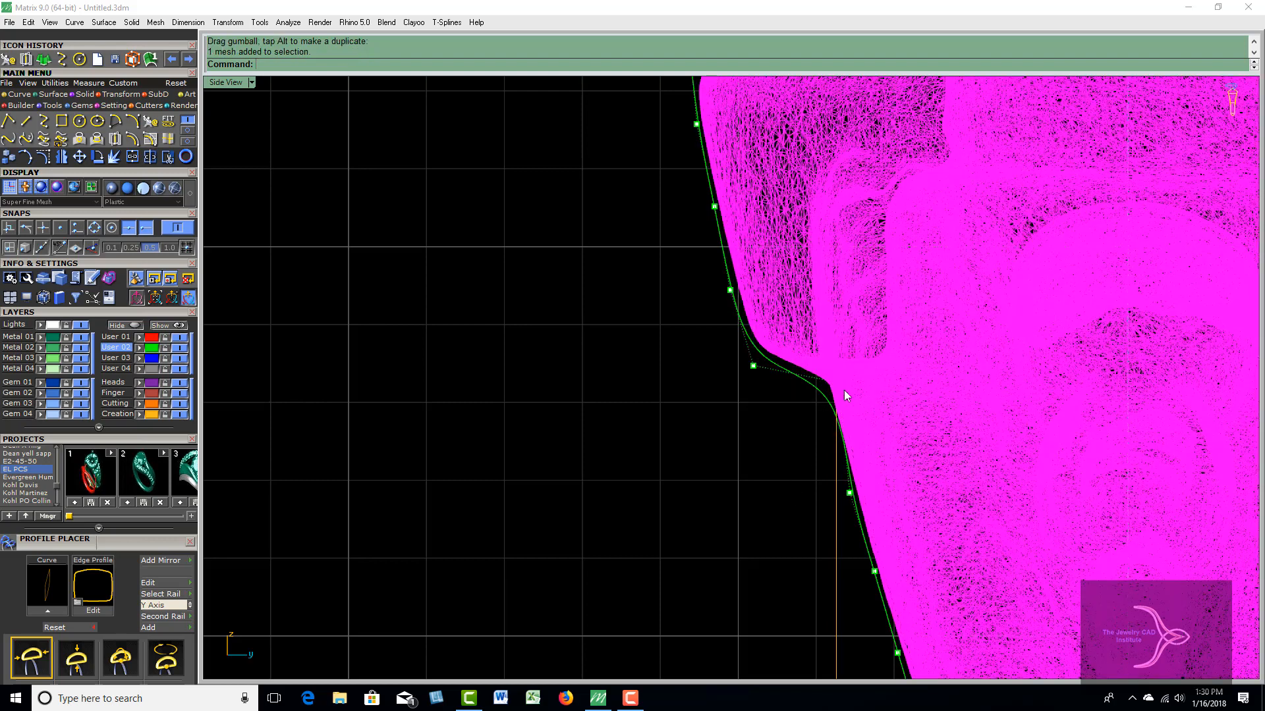
{"action": "left_click", "coordinate": [835, 383]}
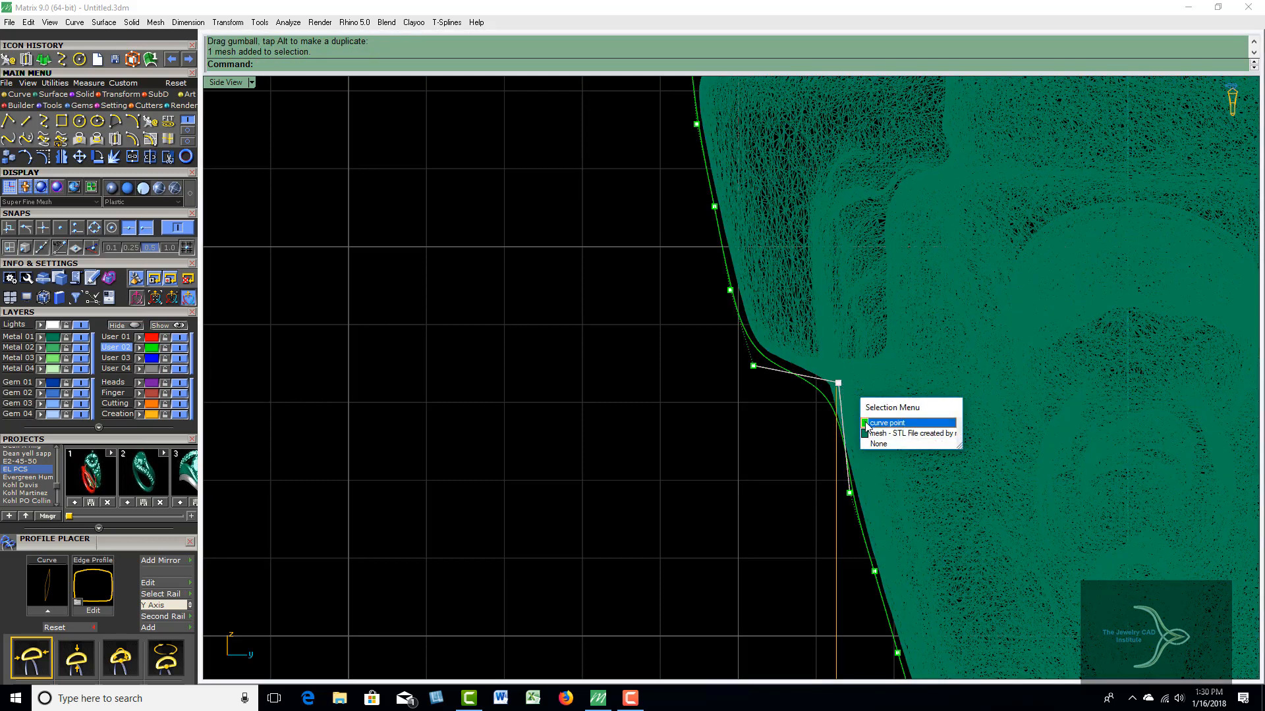
{"action": "left_click", "coordinate": [887, 423]}
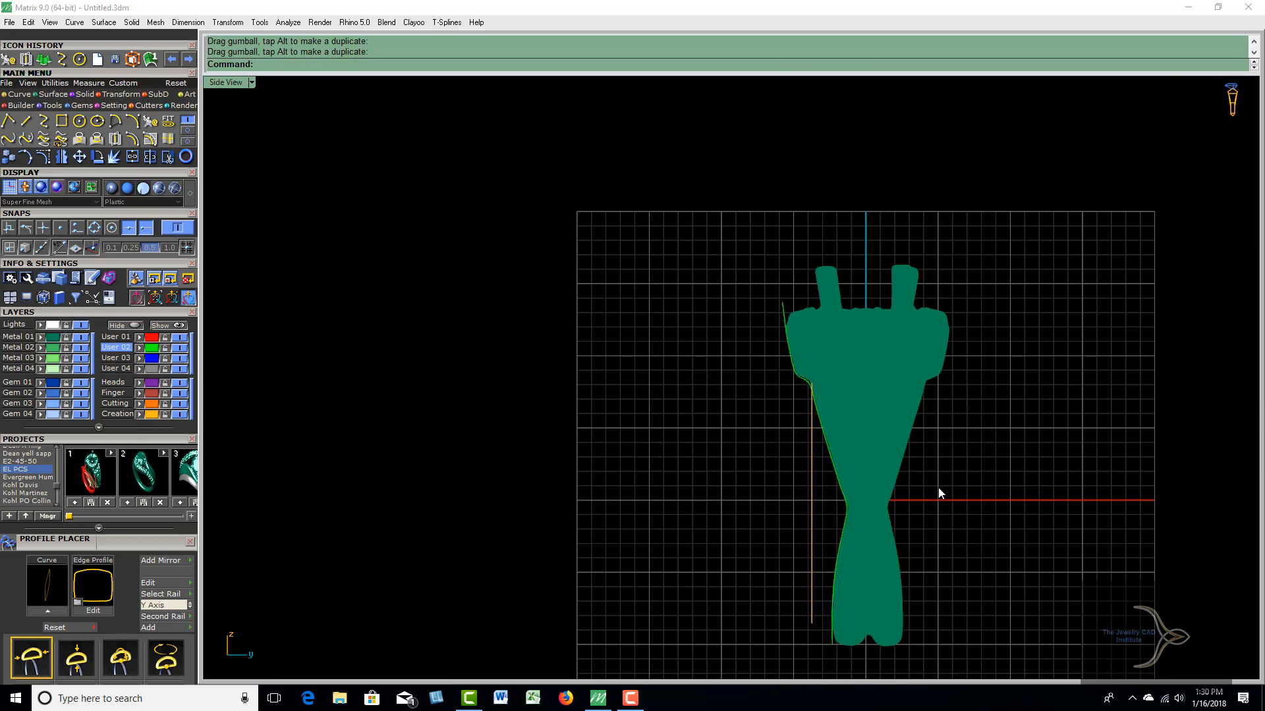
{"action": "mouse_move", "coordinate": [832, 650]}
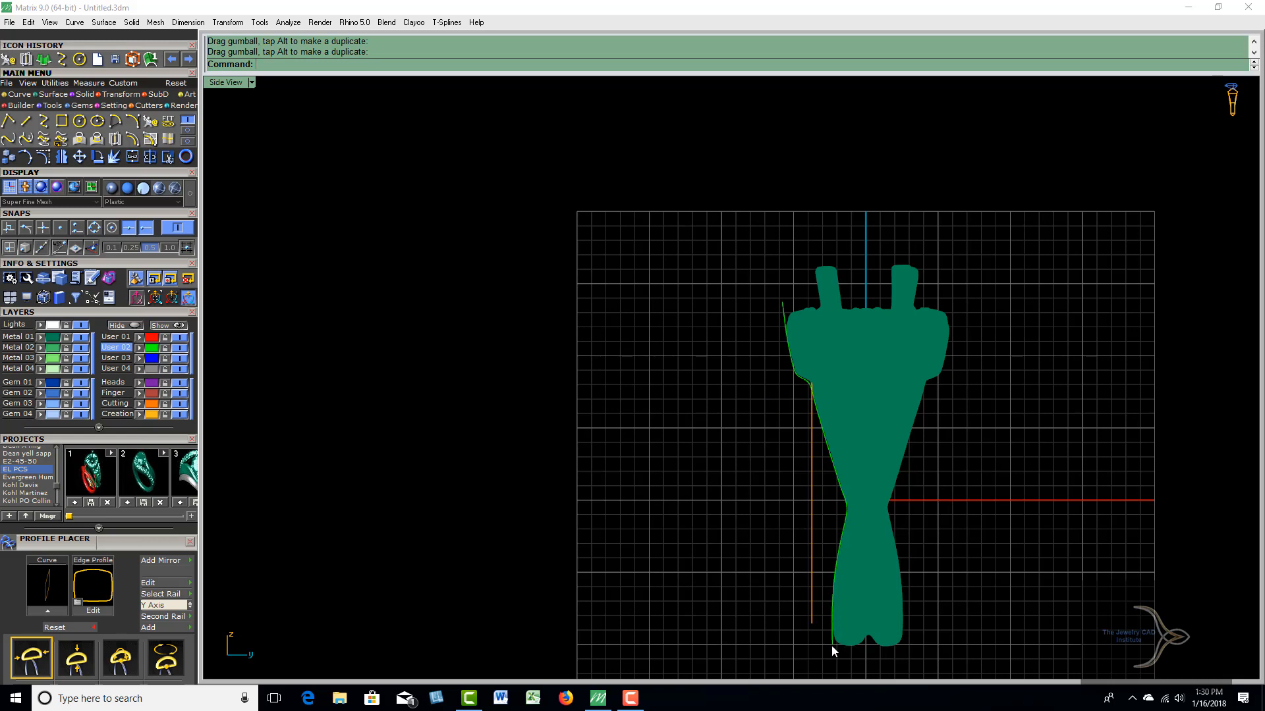
{"action": "mouse_move", "coordinate": [720, 403]}
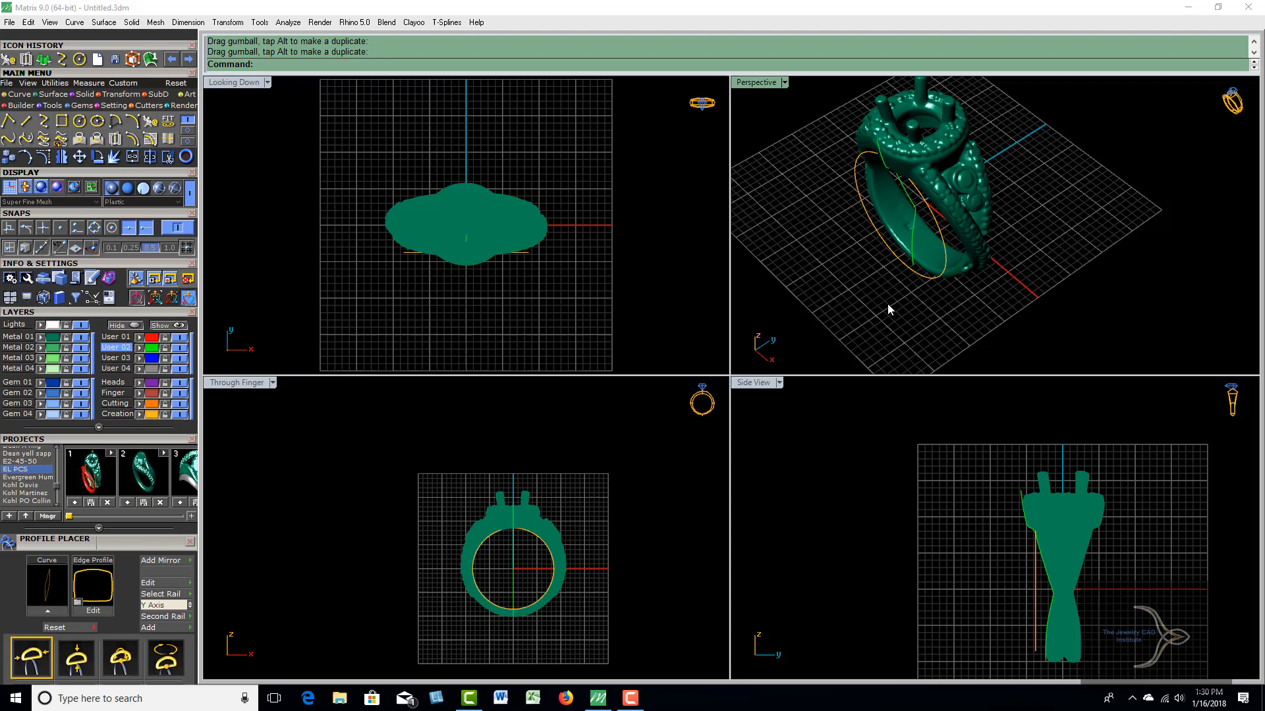
{"action": "mouse_move", "coordinate": [930, 282]}
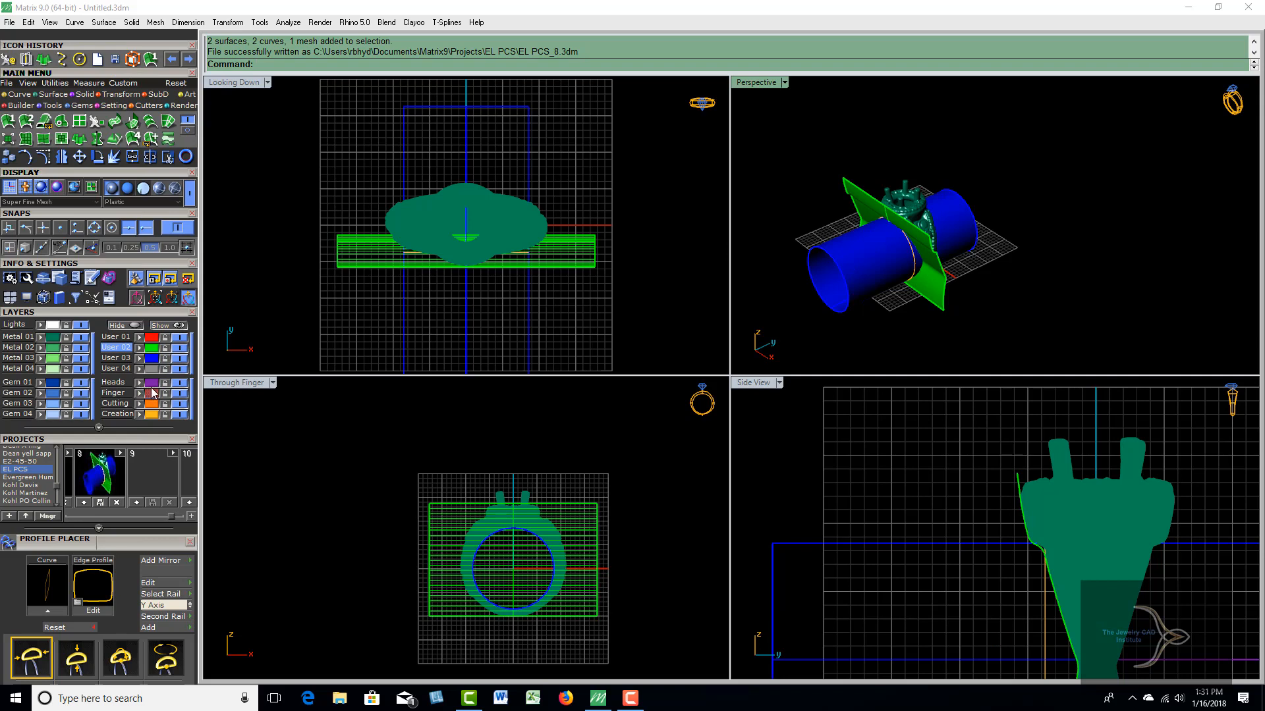
{"action": "mouse_move", "coordinate": [465, 281]}
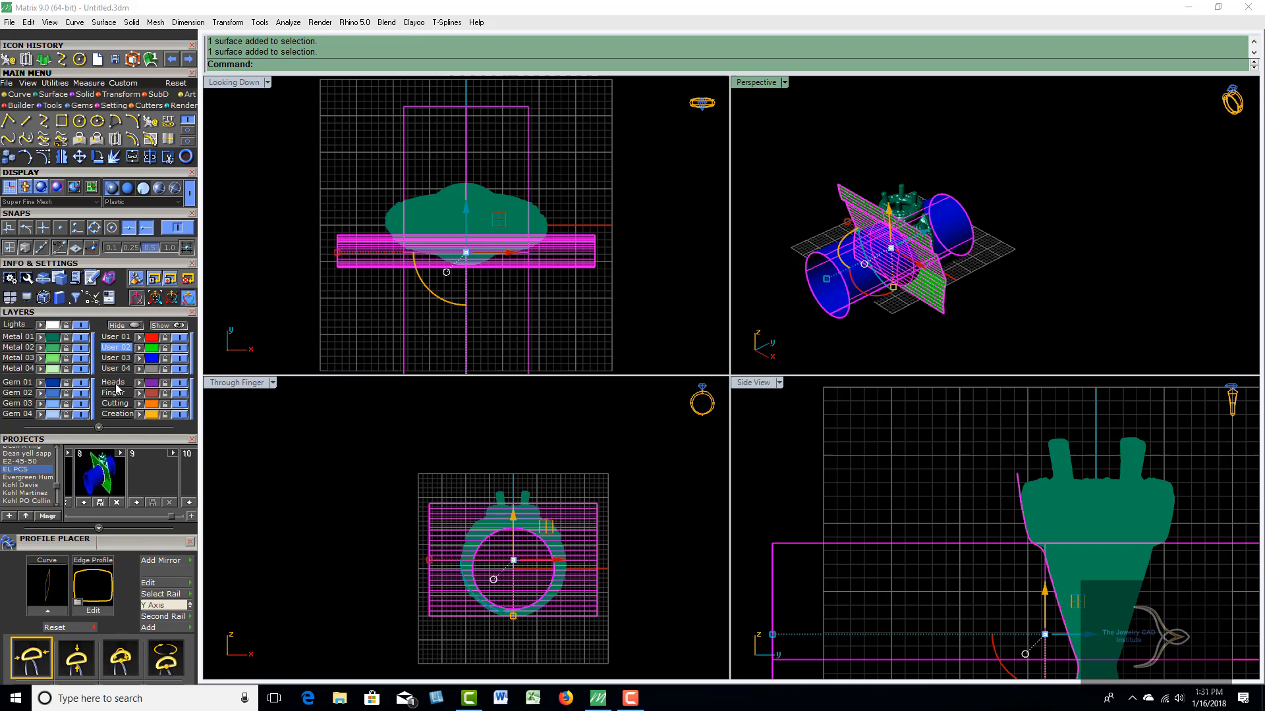
Make Gem 04 the working layer for the intersection curve.
{"action": "left_click", "coordinate": [17, 413]}
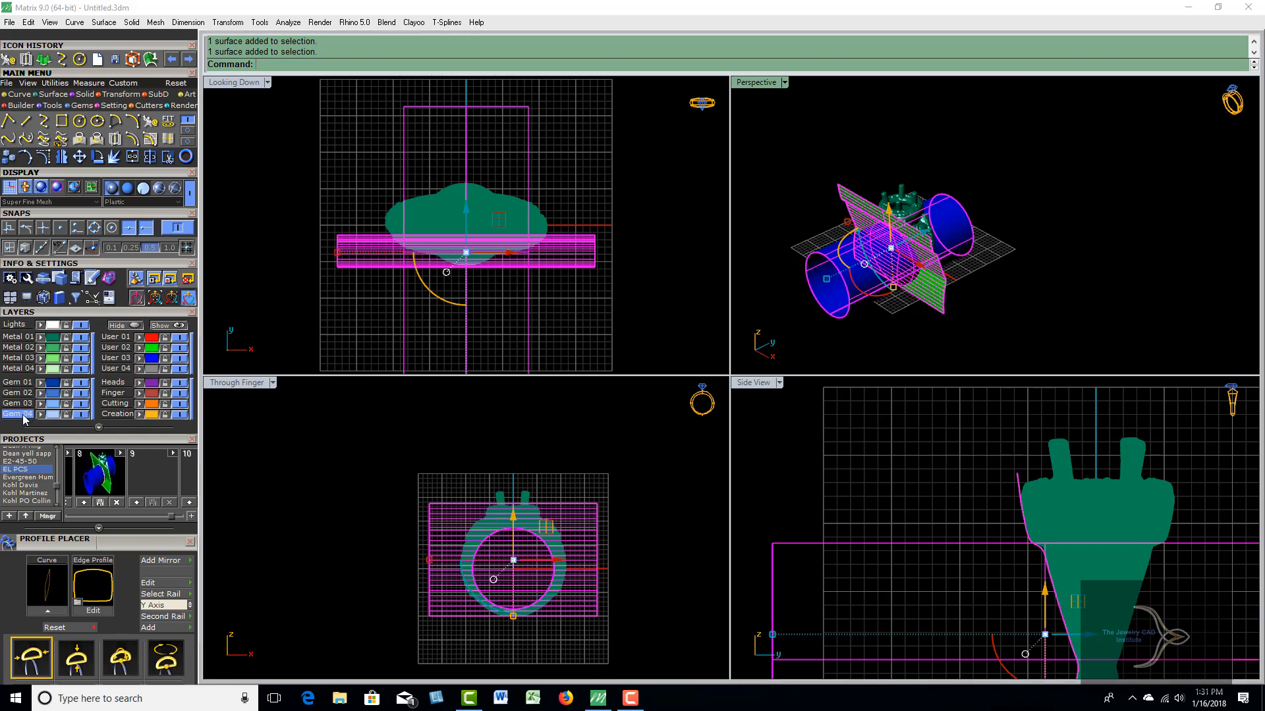
{"action": "mouse_move", "coordinate": [42, 418]}
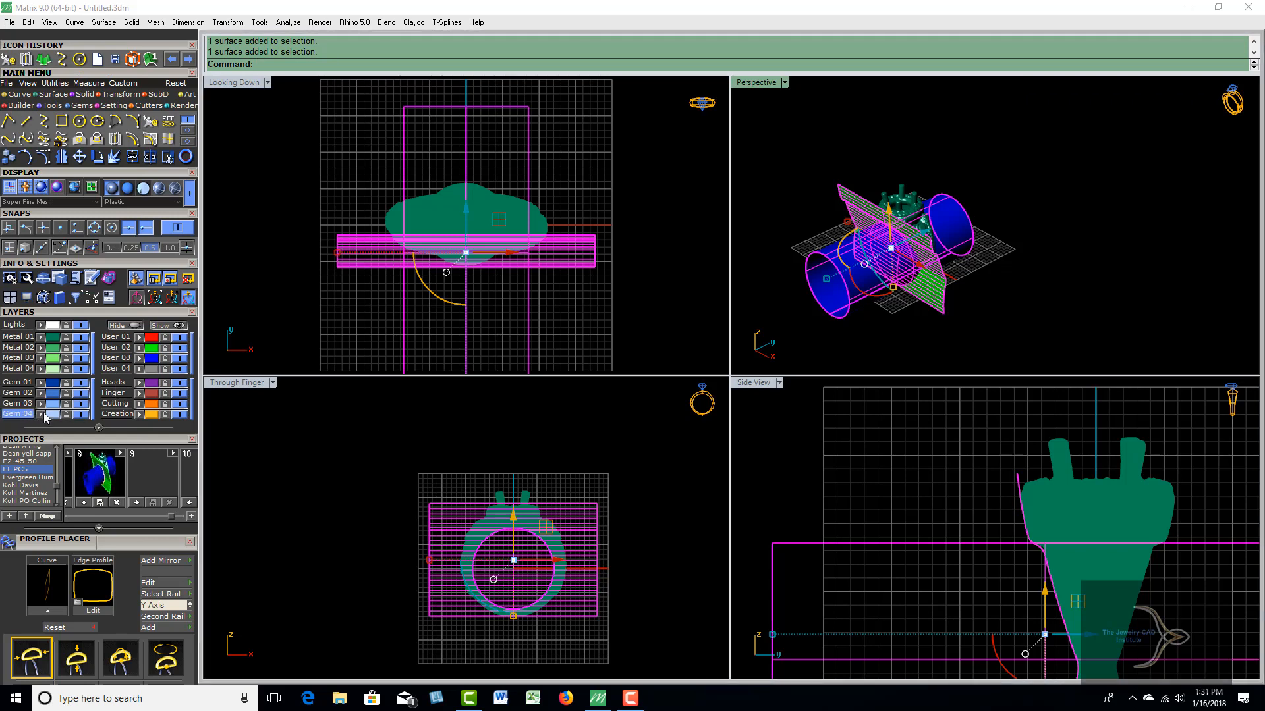
{"action": "mouse_move", "coordinate": [91, 368]}
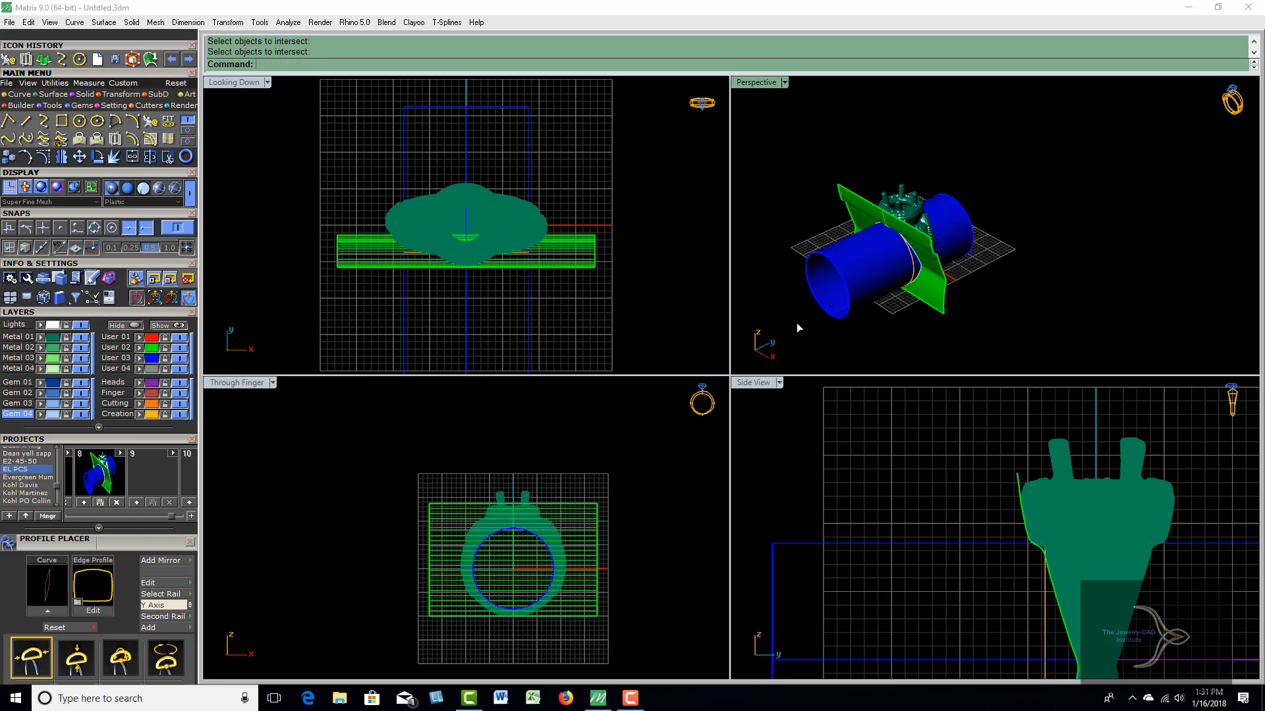
Remove the tube and flat helper surfaces, keeping the intersection curve on the ring's side.
{"action": "key", "text": "Delete"}
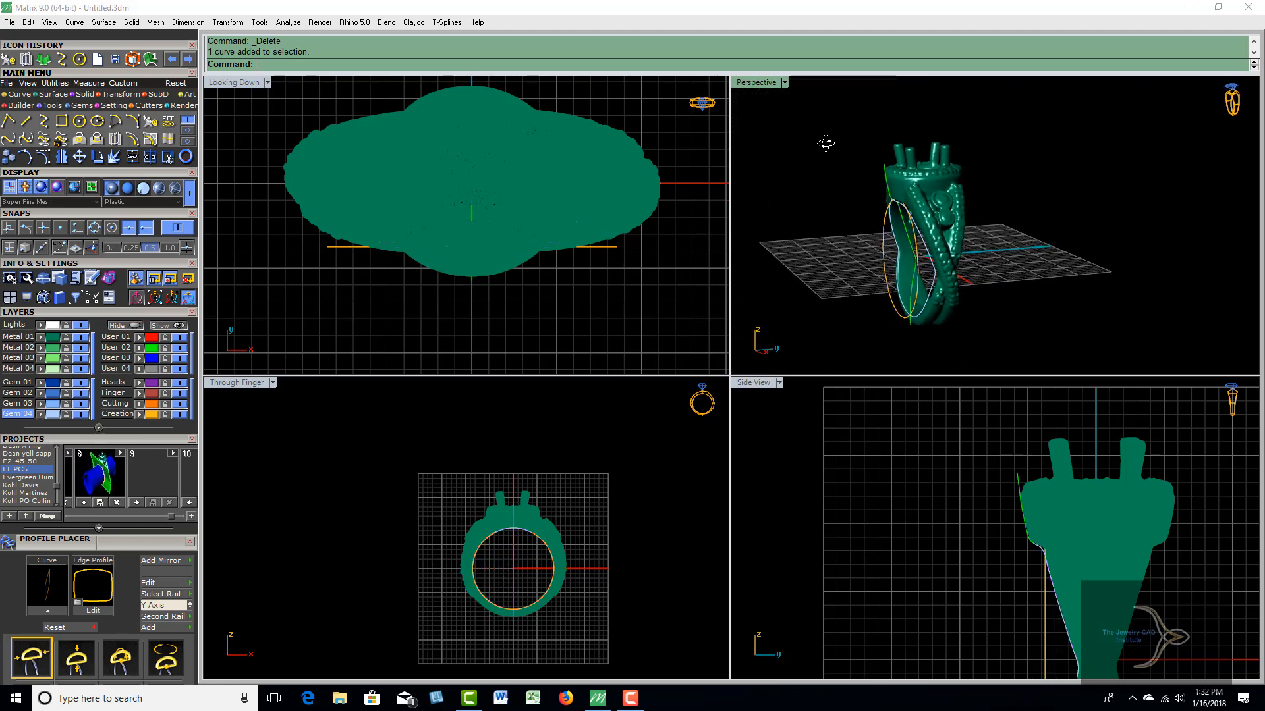
Orbit the Perspective view closer to the intersection curve along the ring's side.
{"action": "left_click_drag", "start_coordinate": [826, 144], "coordinate": [870, 304]}
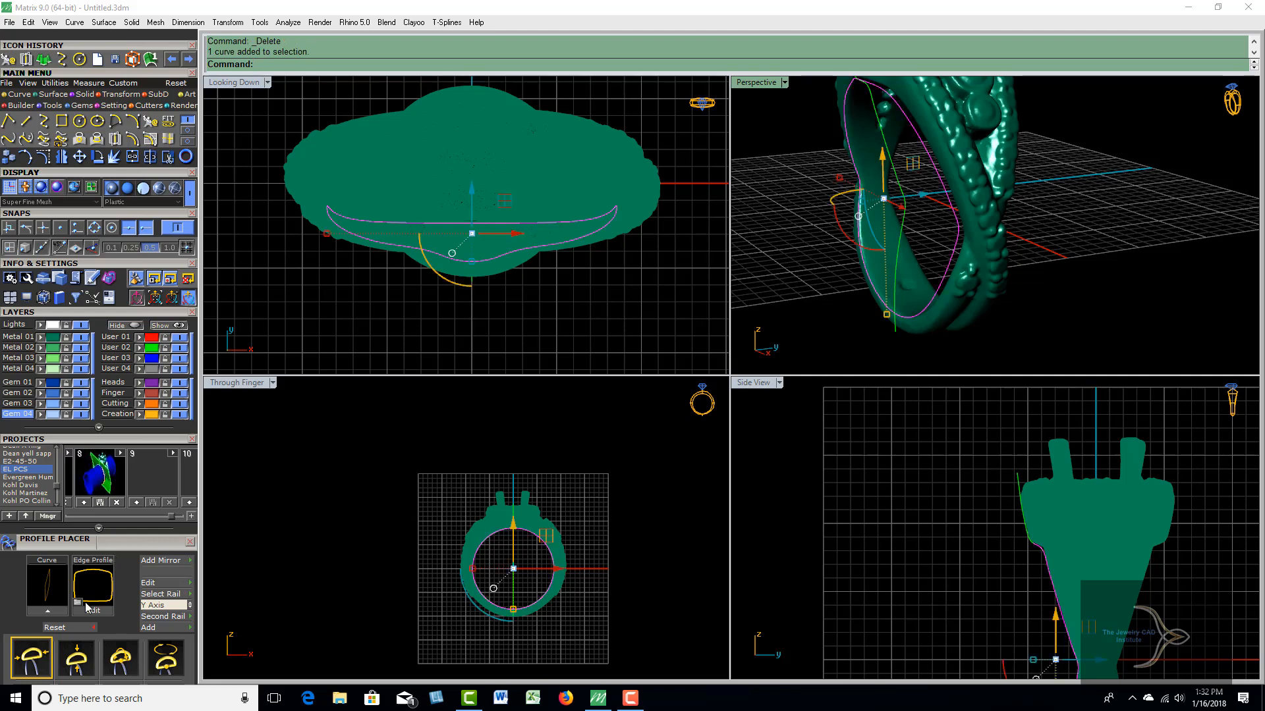
Place a small rounded edge profile at the start of the ring-side rail curve via Profile Placer.
{"action": "left_click", "coordinate": [93, 587]}
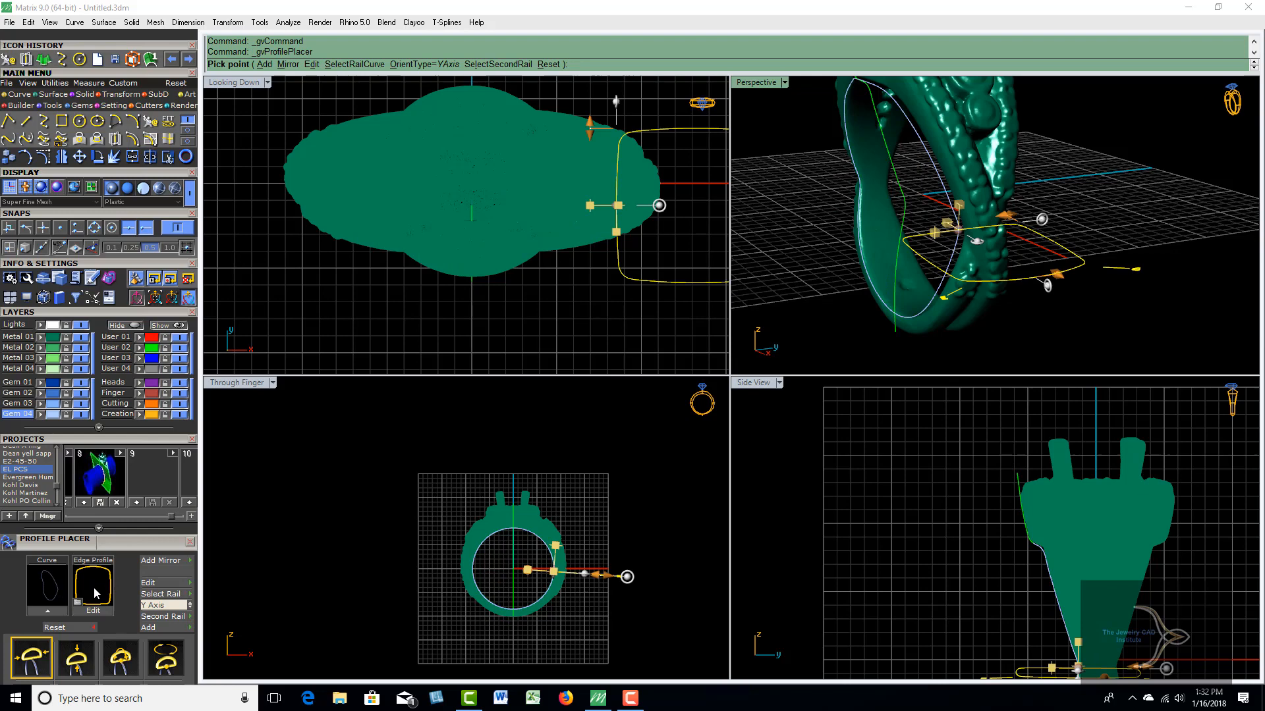
{"action": "mouse_move", "coordinate": [999, 320]}
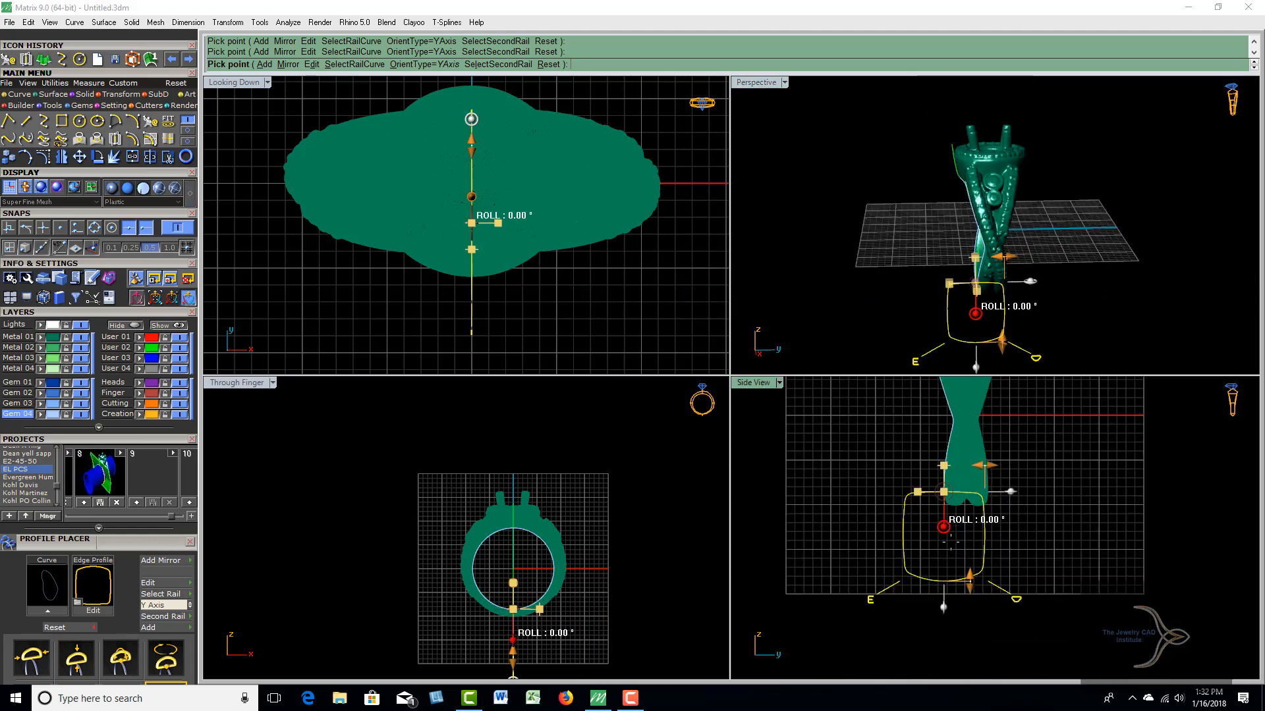
{"action": "left_click", "coordinate": [75, 659]}
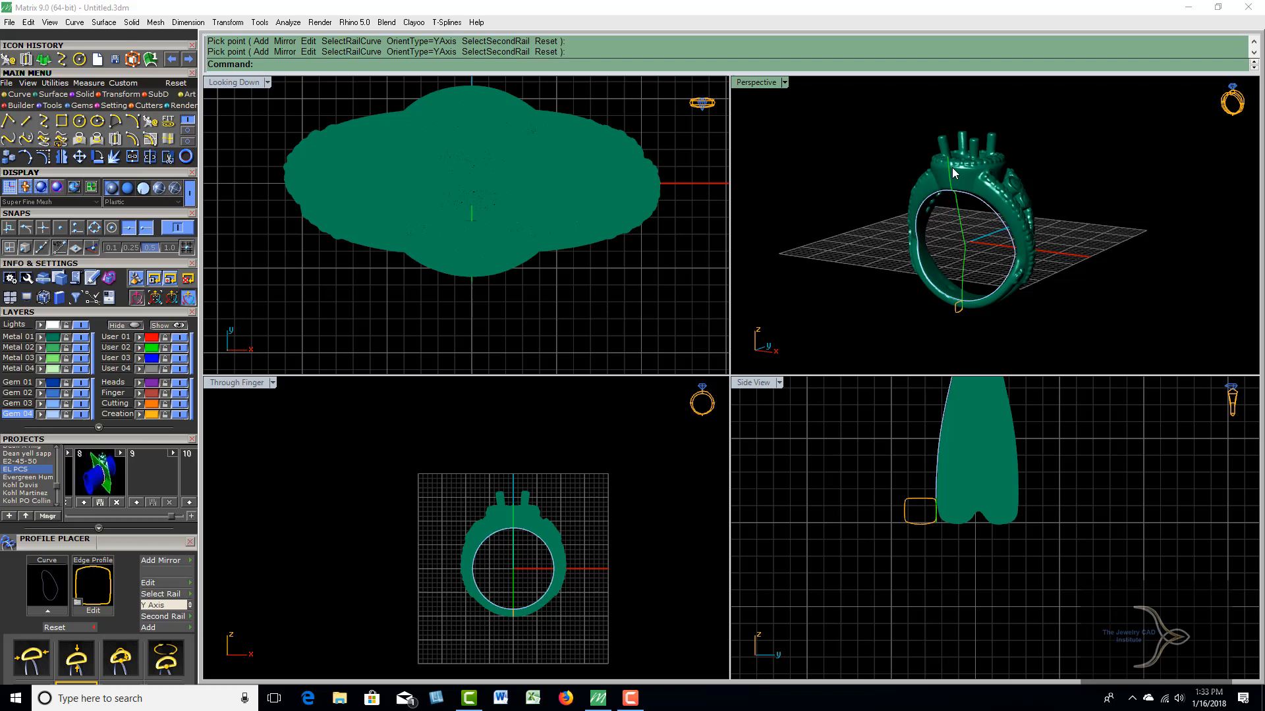
{"action": "mouse_move", "coordinate": [1004, 281]}
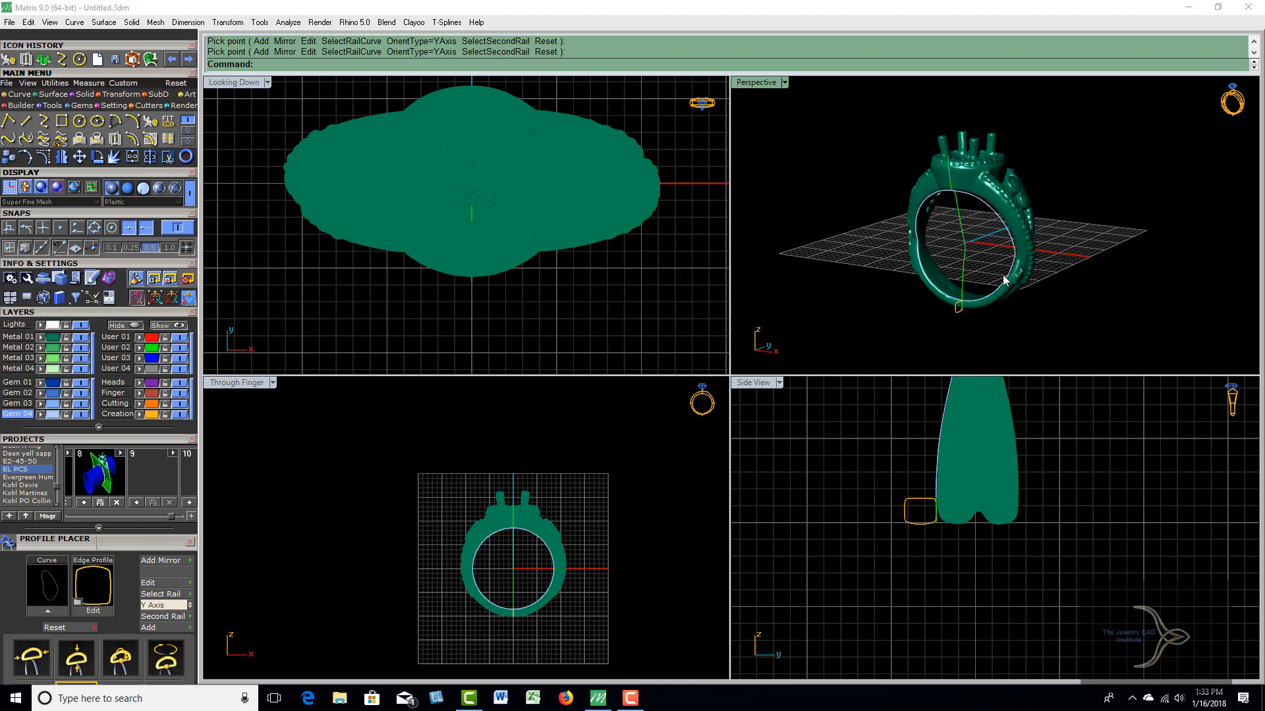
{"action": "mouse_move", "coordinate": [1029, 275]}
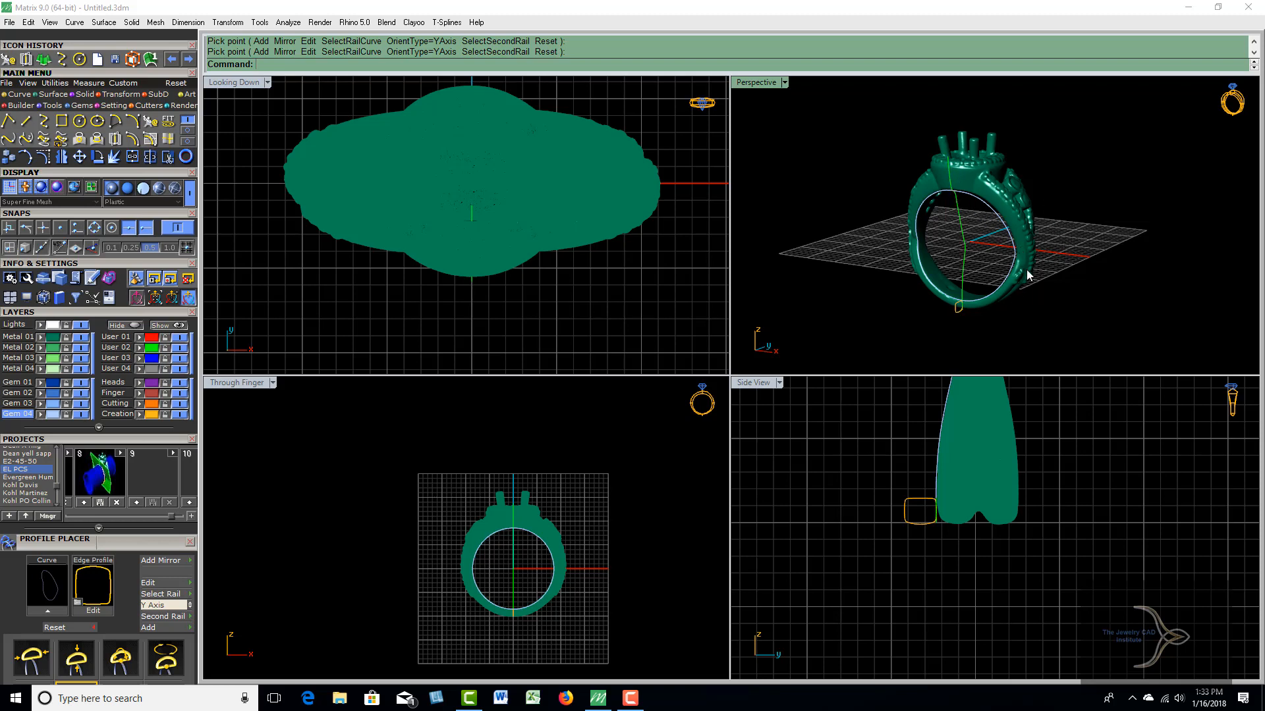
{"action": "mouse_move", "coordinate": [1088, 309]}
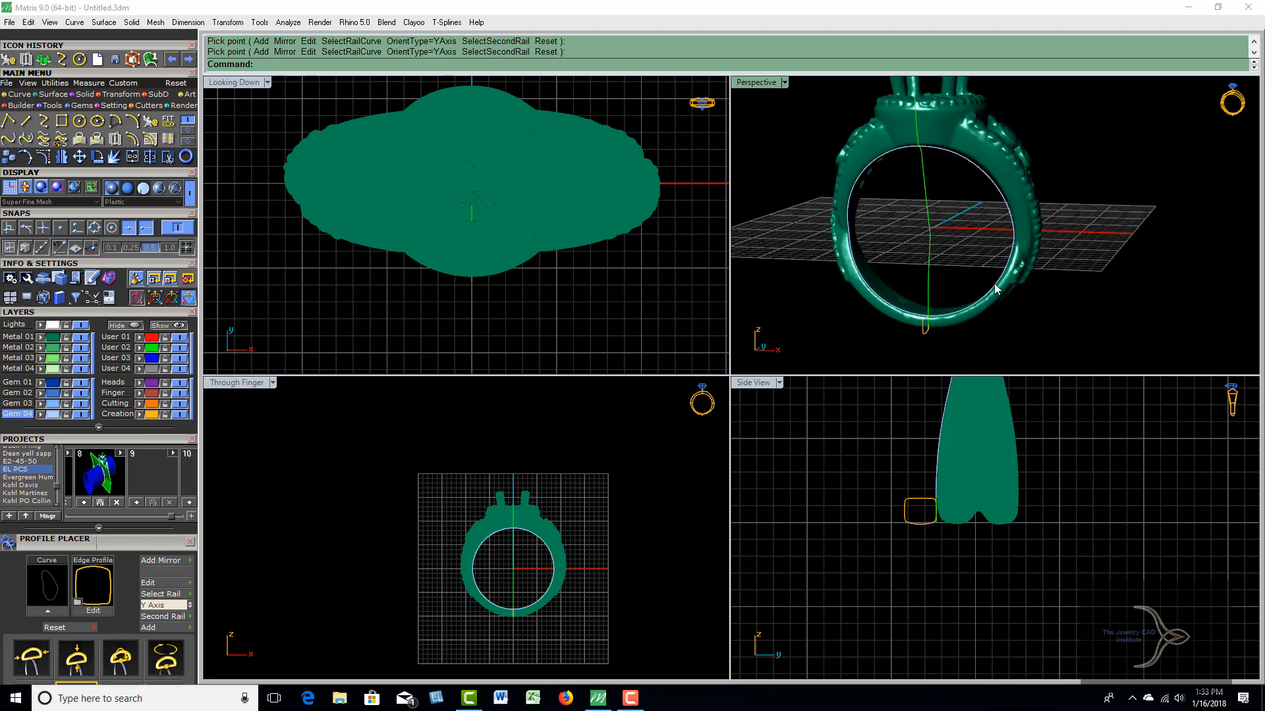
{"action": "mouse_move", "coordinate": [1068, 265]}
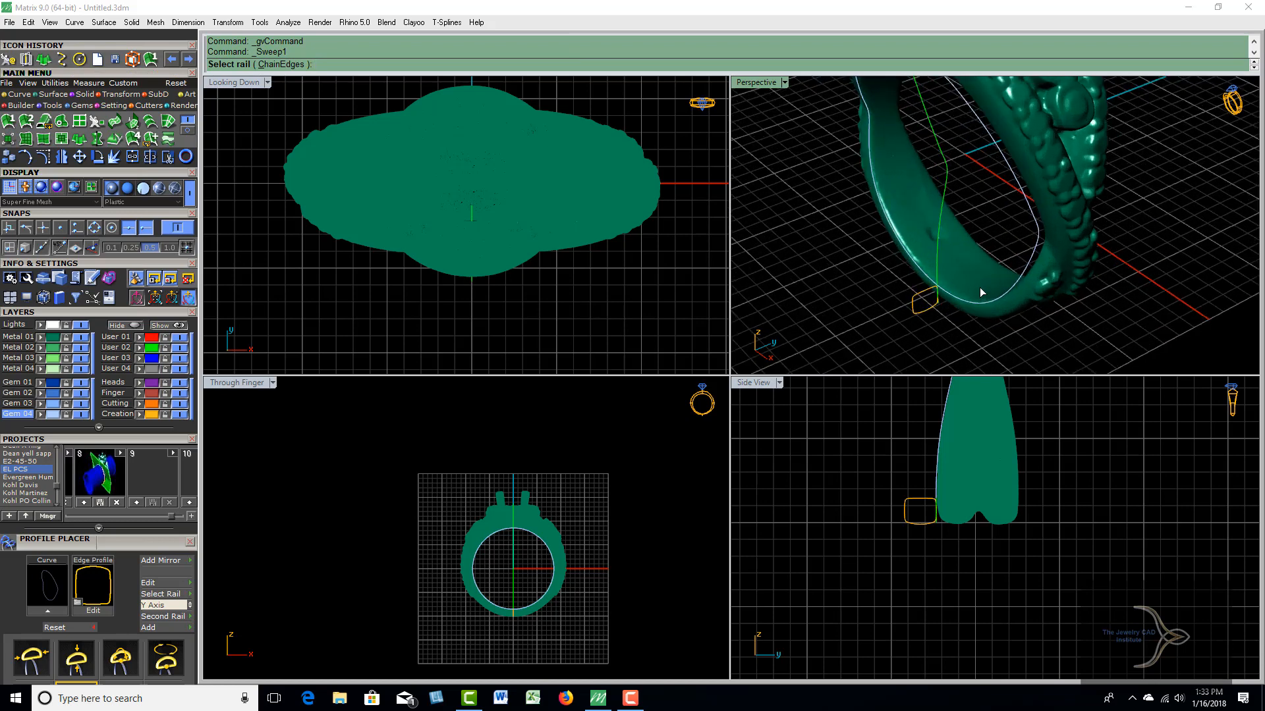
{"action": "mouse_move", "coordinate": [989, 307]}
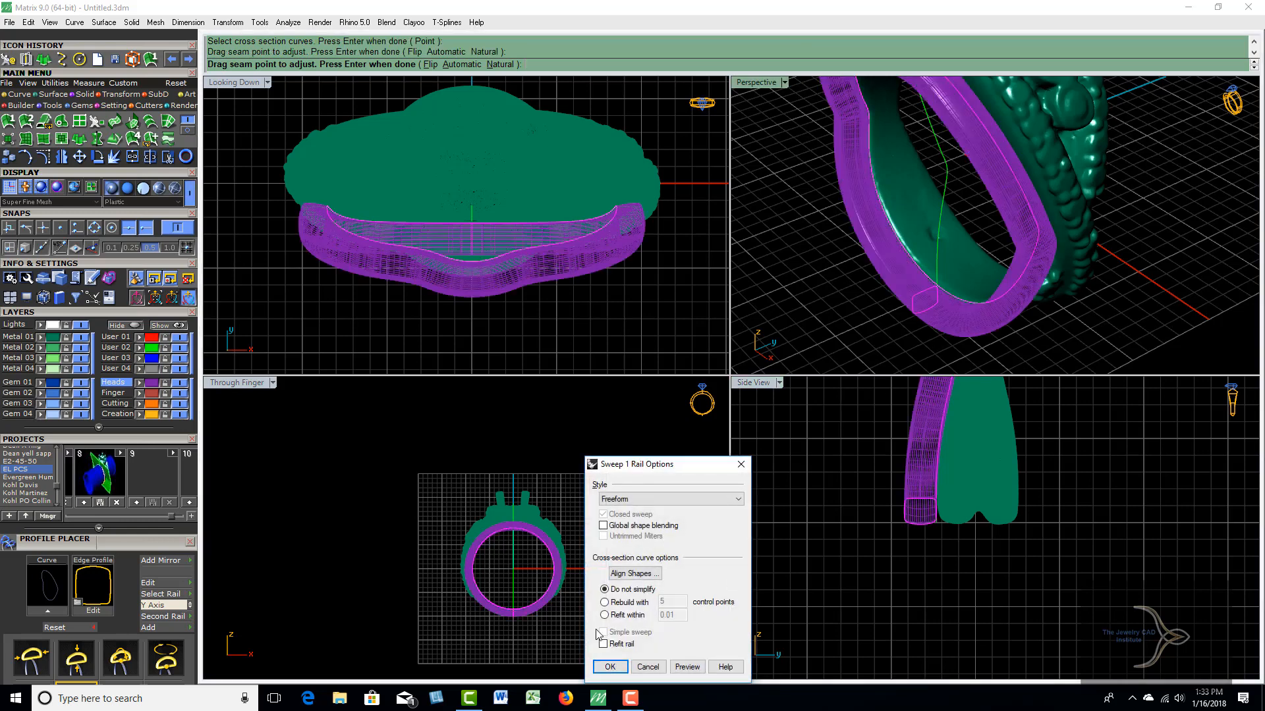
Accept the Sweep 1 Rail options to build the purple band along the ring's side.
{"action": "left_click", "coordinate": [609, 667]}
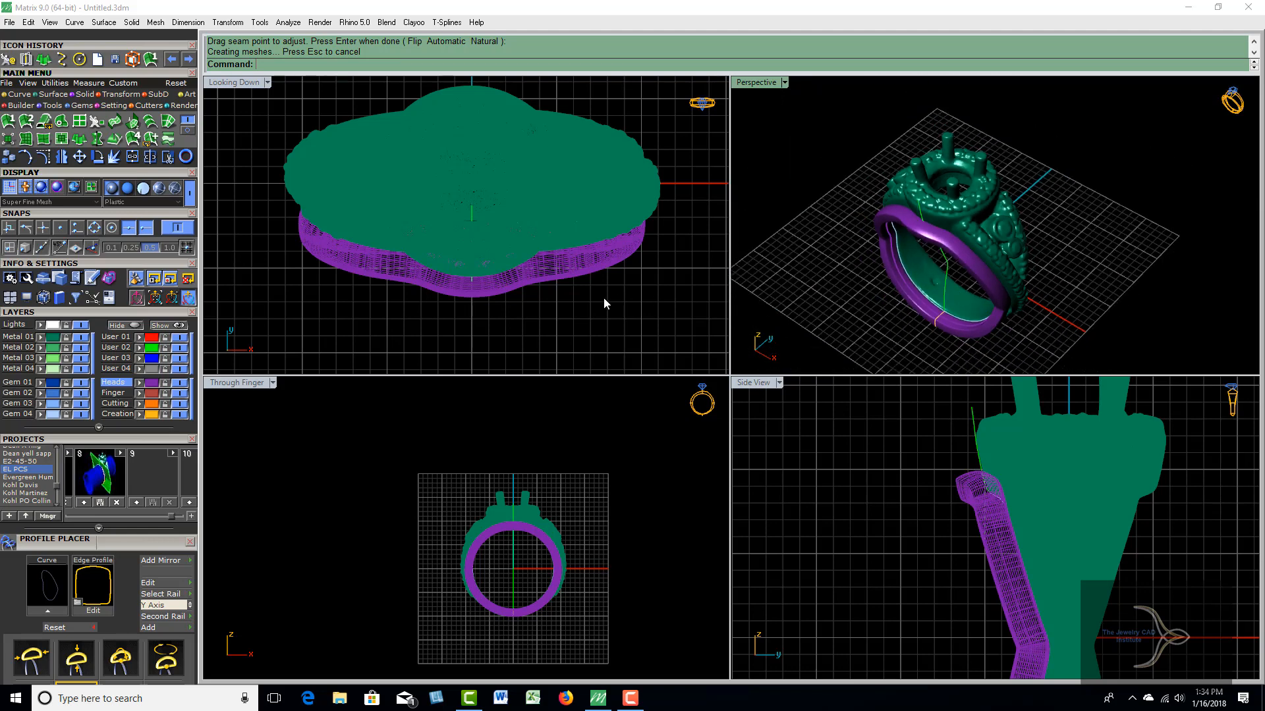
{"action": "mouse_move", "coordinate": [604, 275]}
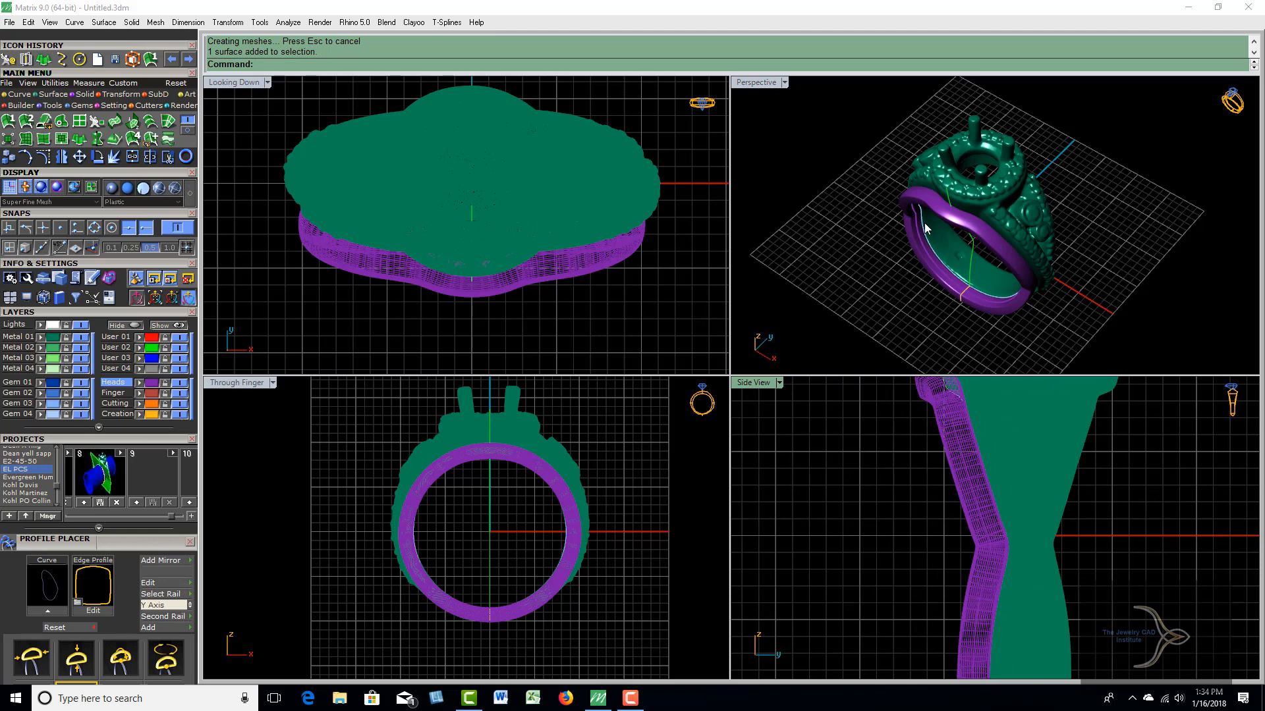
{"action": "mouse_move", "coordinate": [842, 178]}
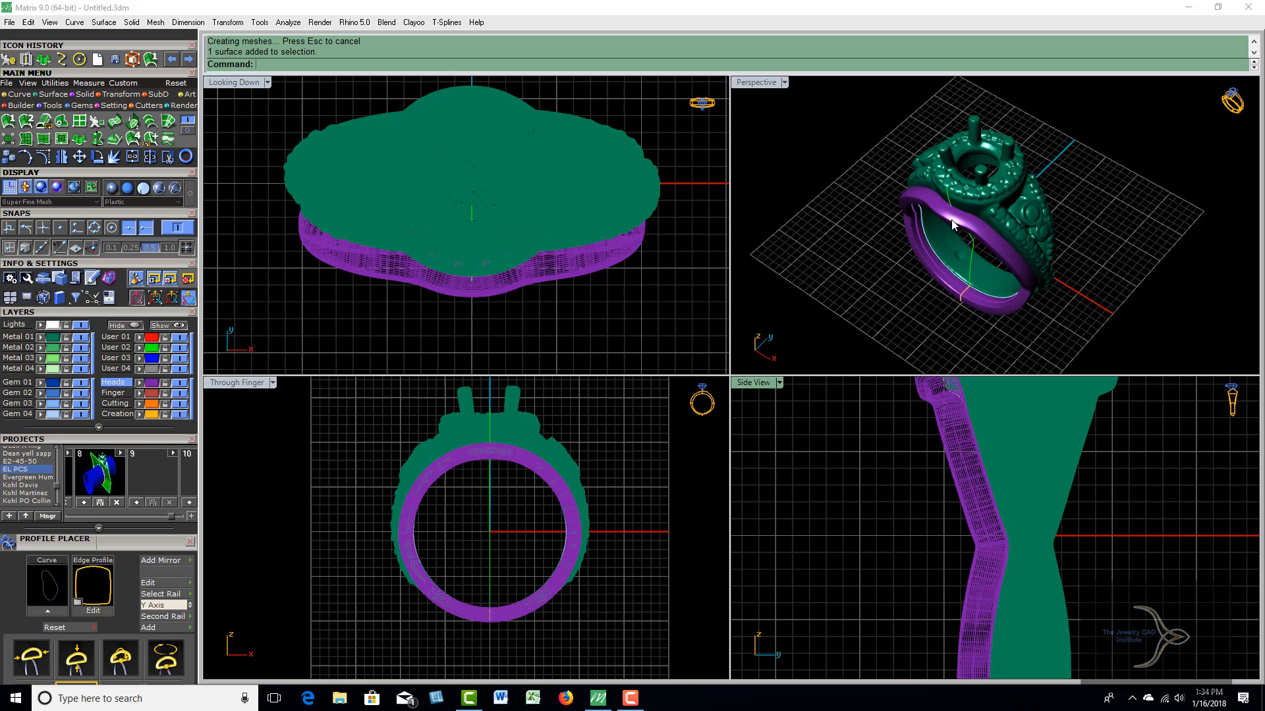
{"action": "mouse_move", "coordinate": [979, 249]}
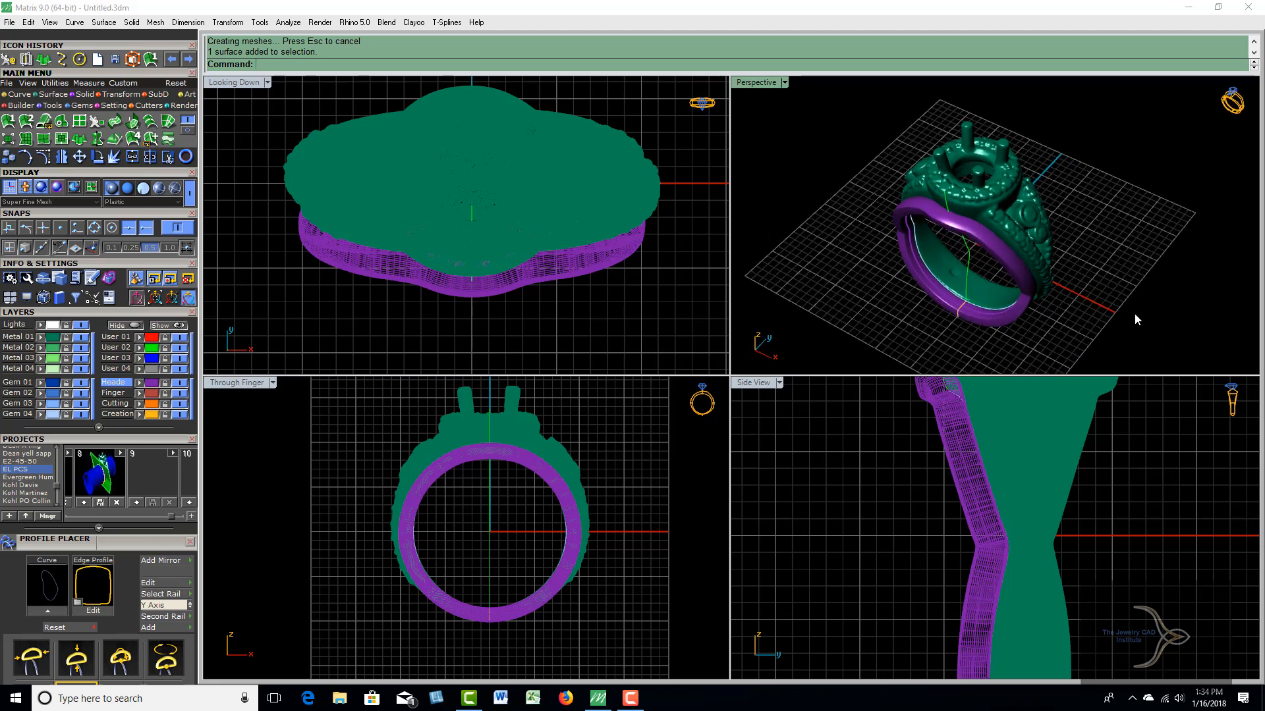
{"action": "mouse_move", "coordinate": [1082, 234]}
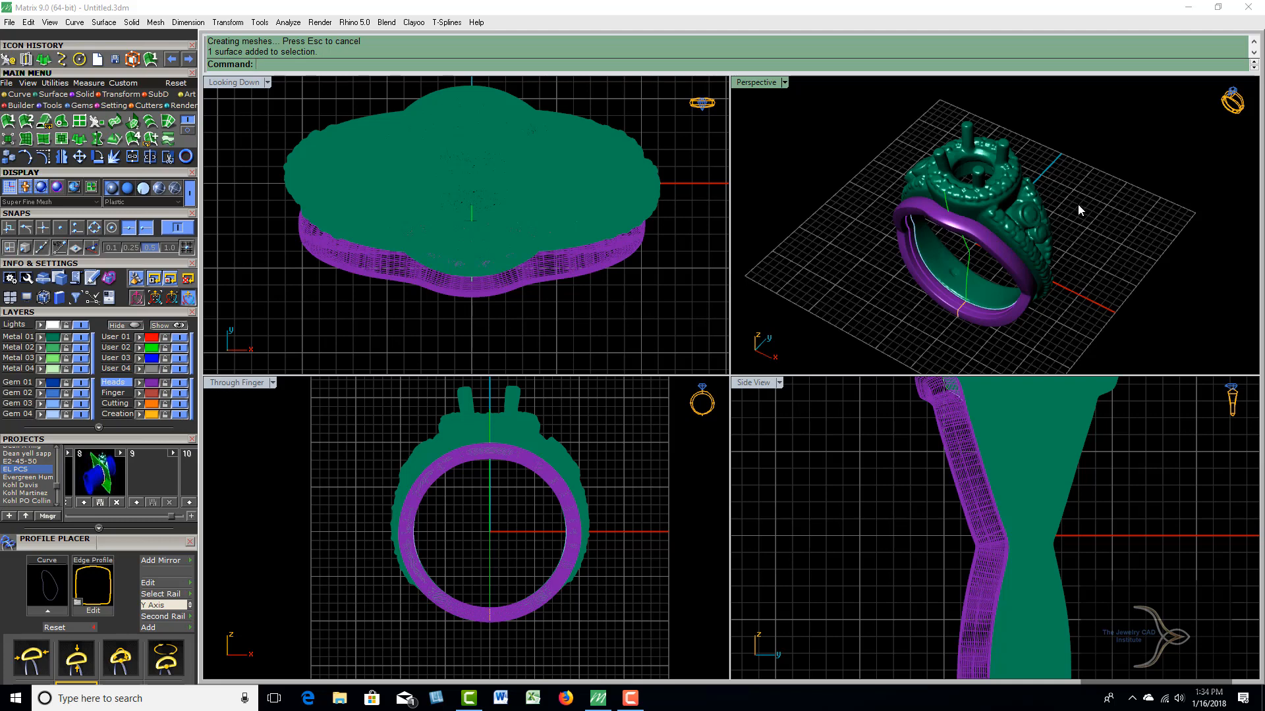
{"action": "mouse_move", "coordinate": [1032, 224]}
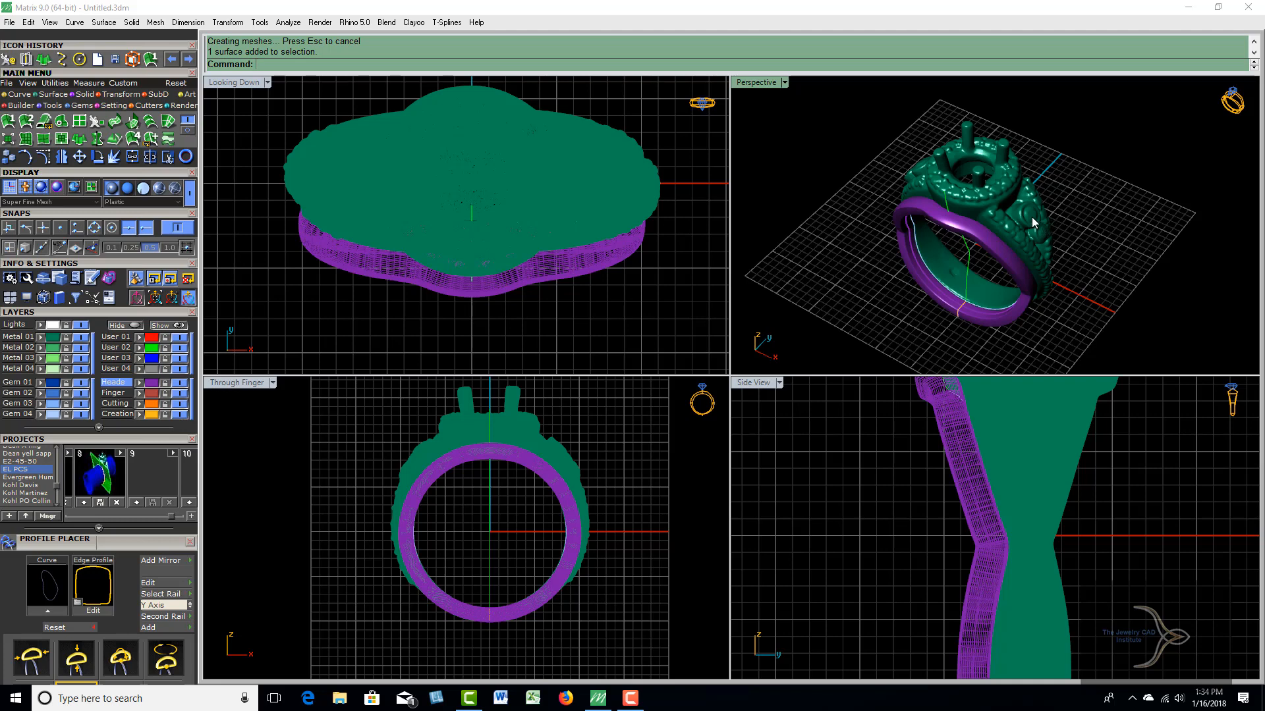
{"action": "left_click_drag", "start_coordinate": [1033, 222], "coordinate": [1090, 270]}
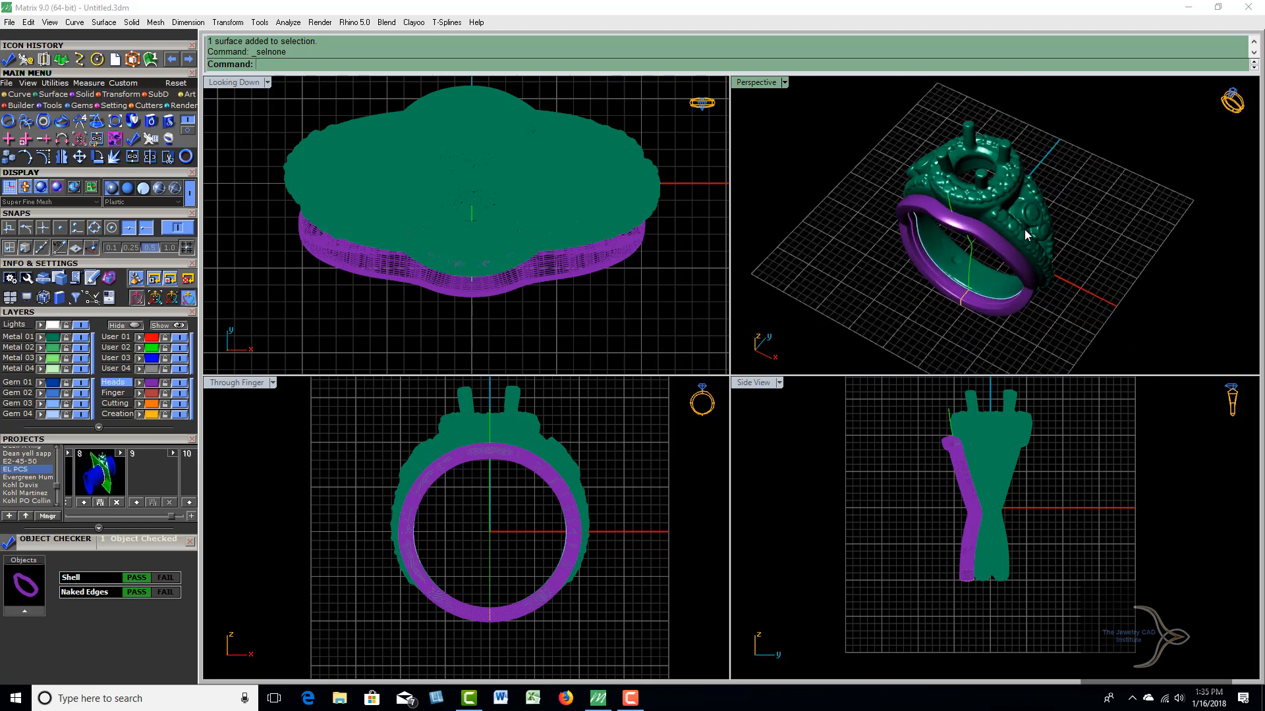
{"action": "mouse_move", "coordinate": [1036, 245]}
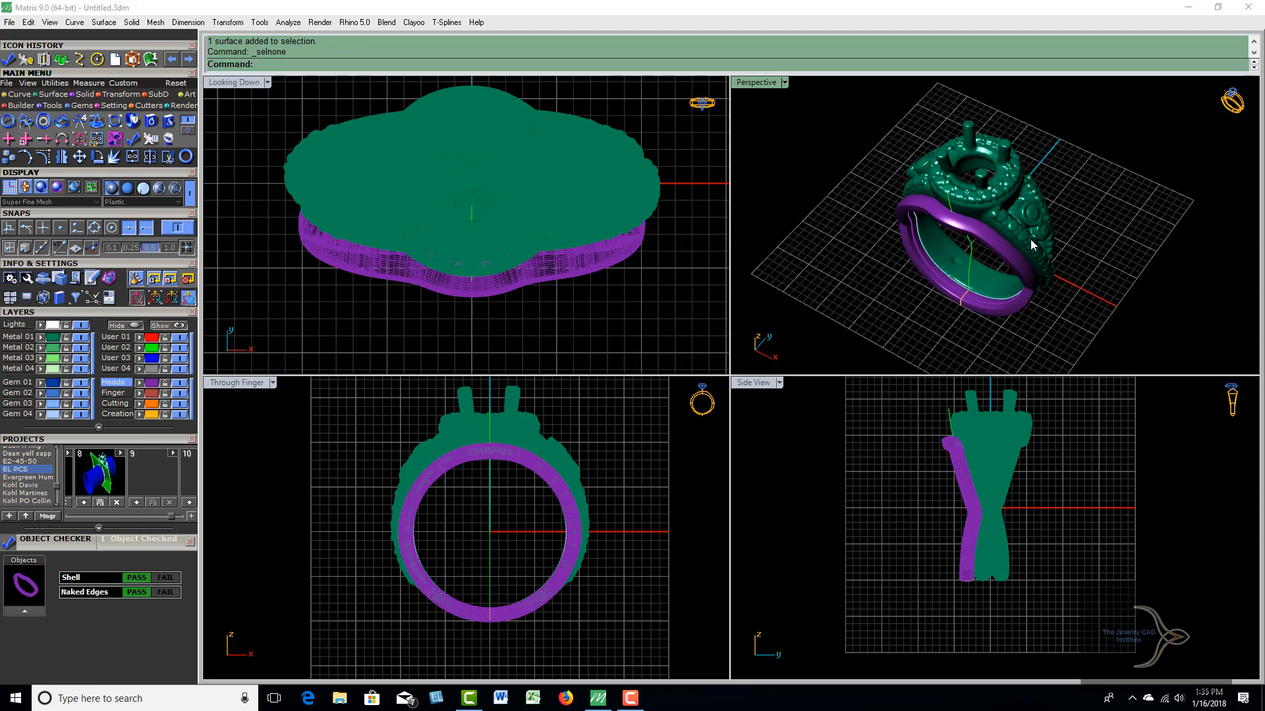